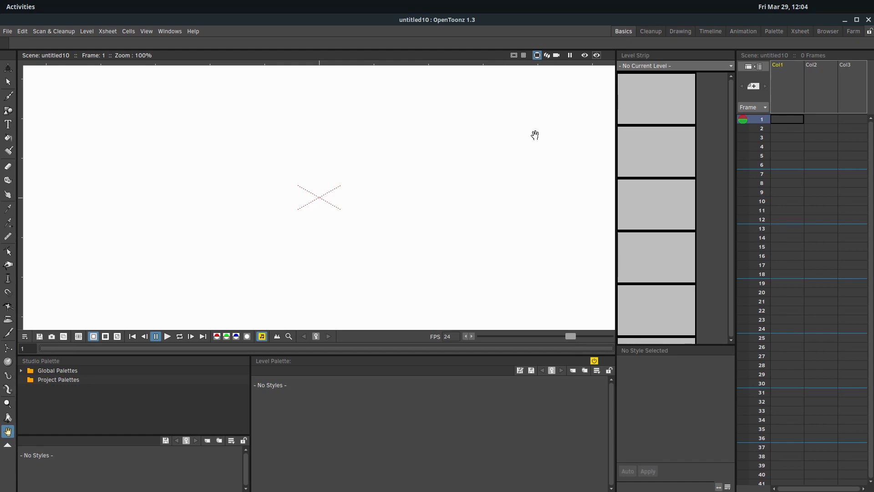
mouse_move(257, 272)
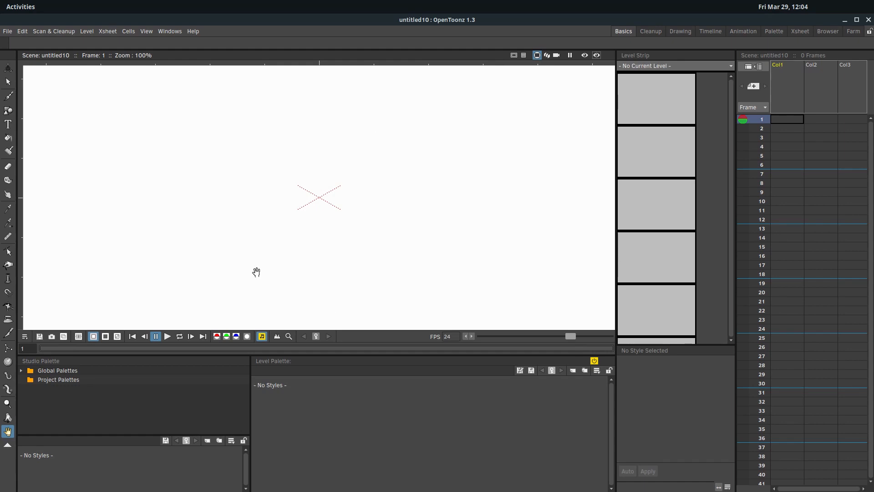
mouse_move(256, 237)
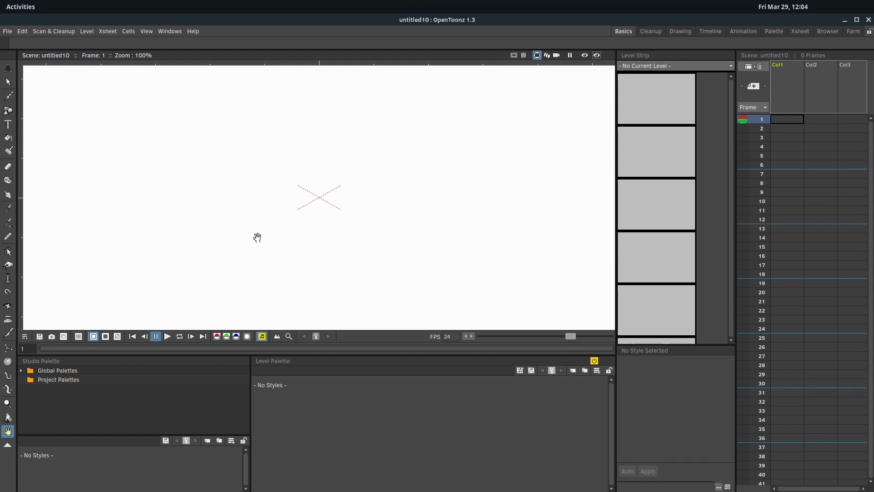
mouse_move(226, 170)
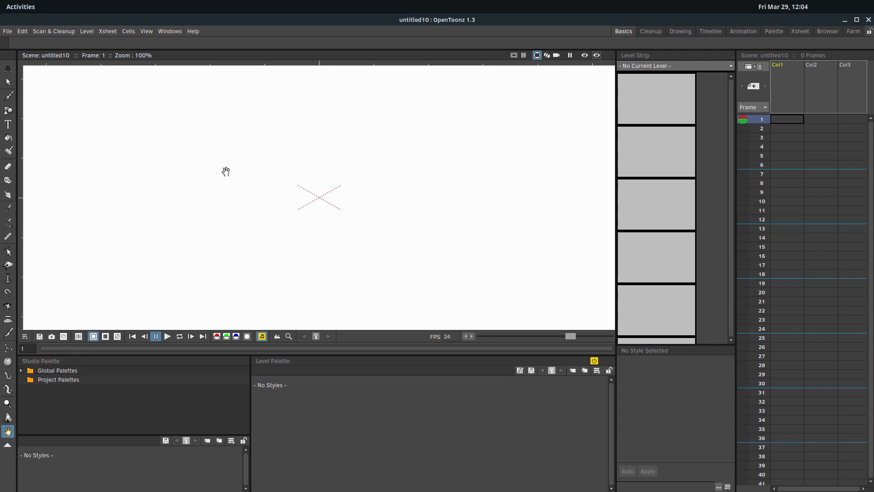
mouse_move(181, 148)
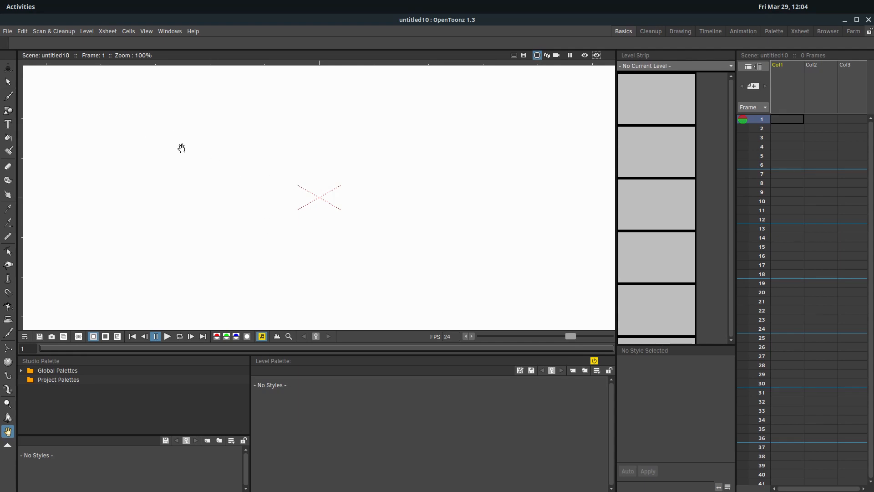
mouse_move(177, 147)
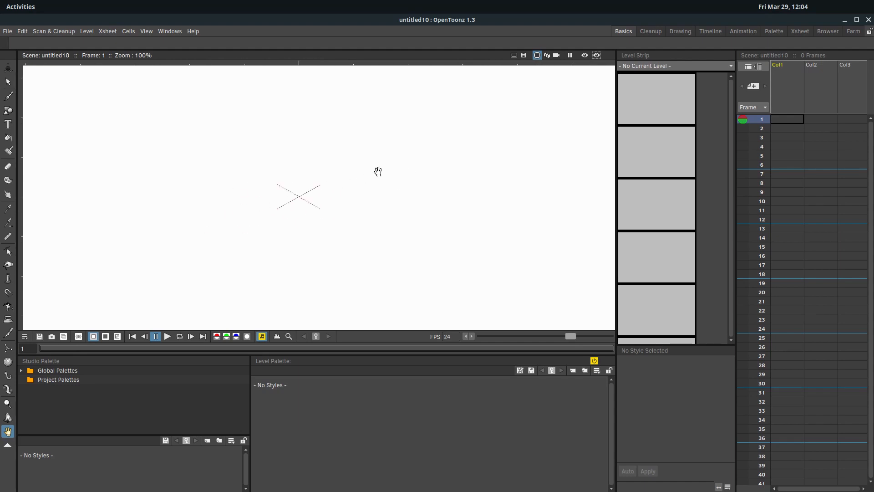
Draw loose black brush strokes on frame 1 of level B using raster and vector brush styles.
left_click(8, 95)
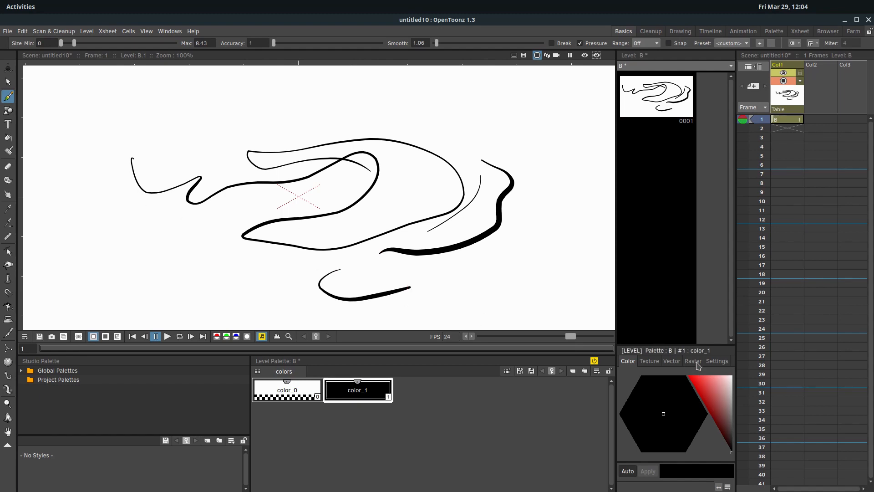
left_click(693, 361)
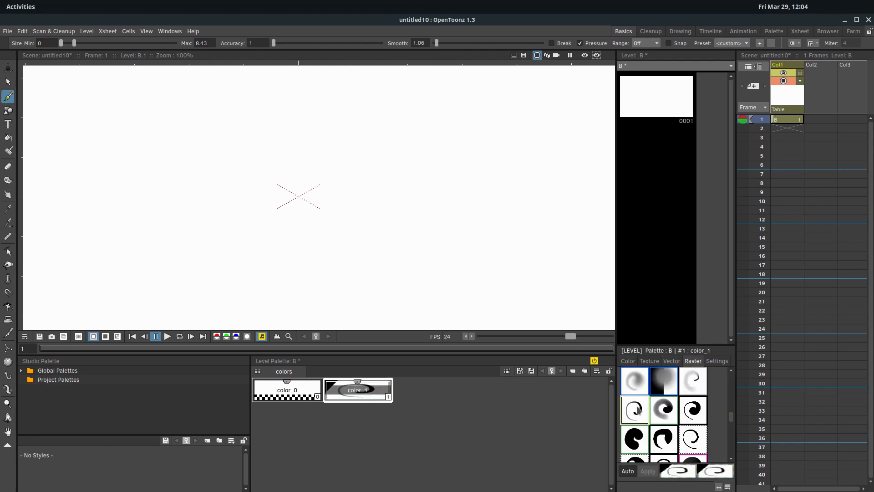
mouse_move(426, 240)
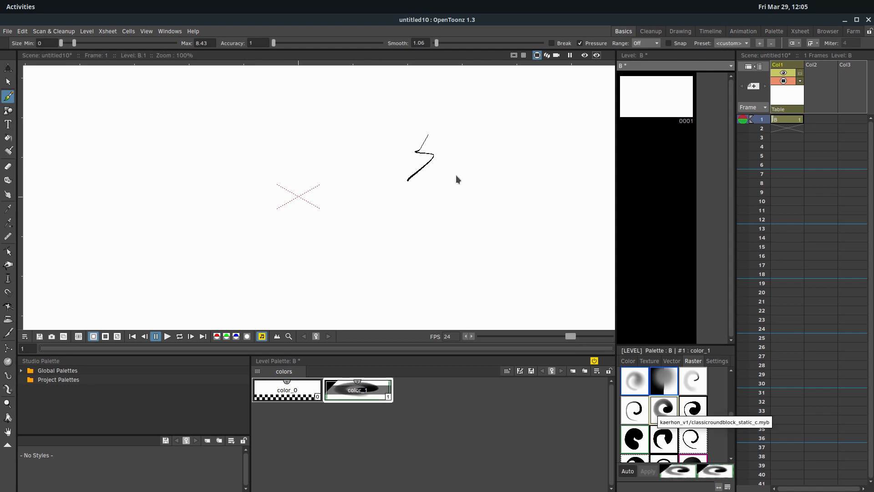
key("ctrl+z")
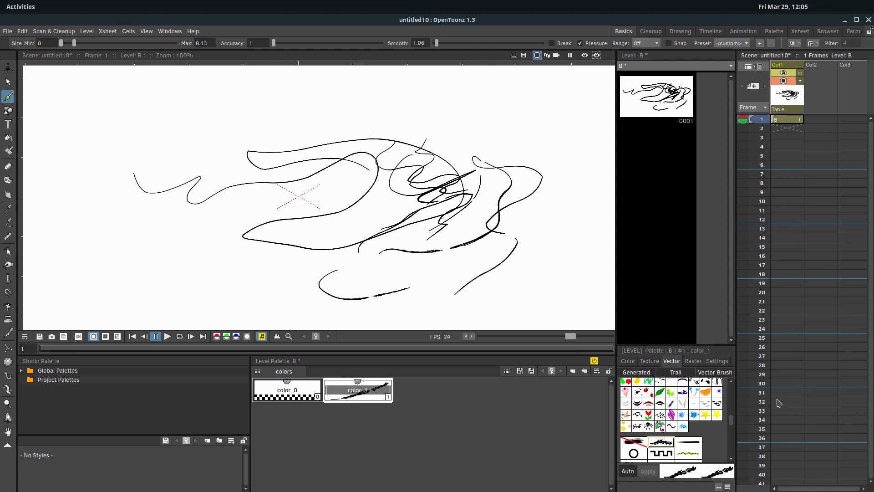
Create a new Toonz Raster Level Q via File > New Level.
left_click(691, 361)
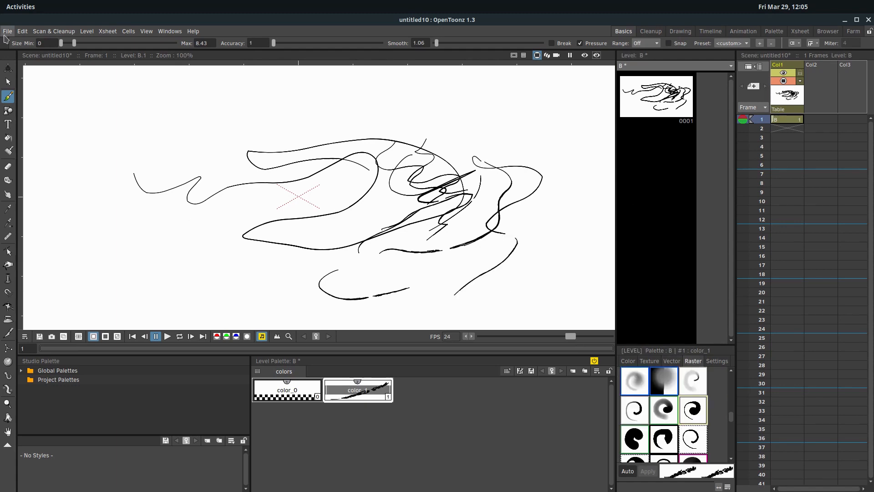
left_click(8, 31)
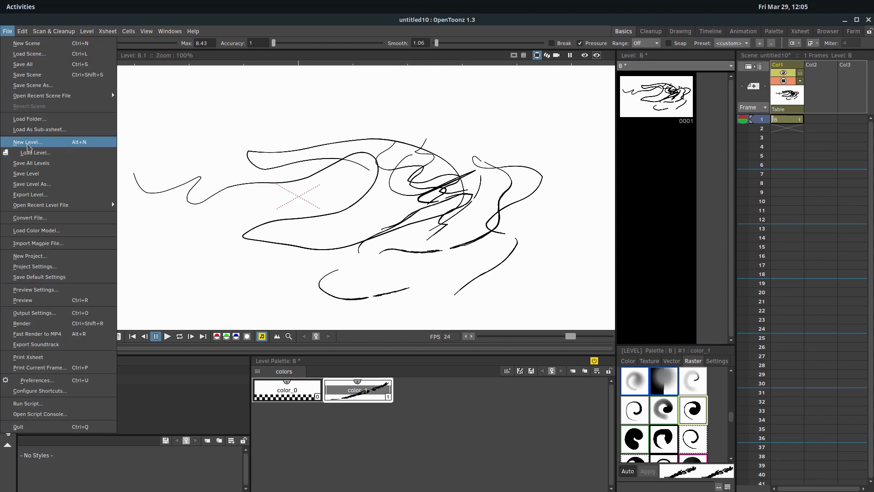
left_click(26, 142)
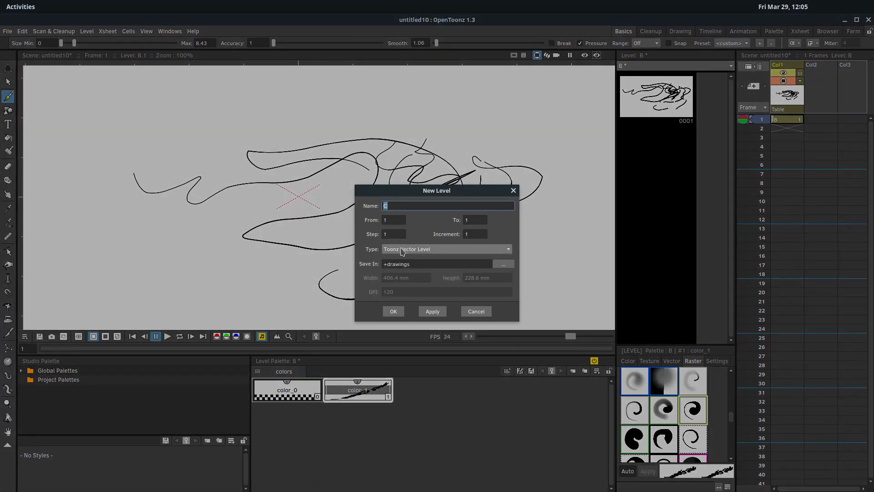
left_click(446, 249)
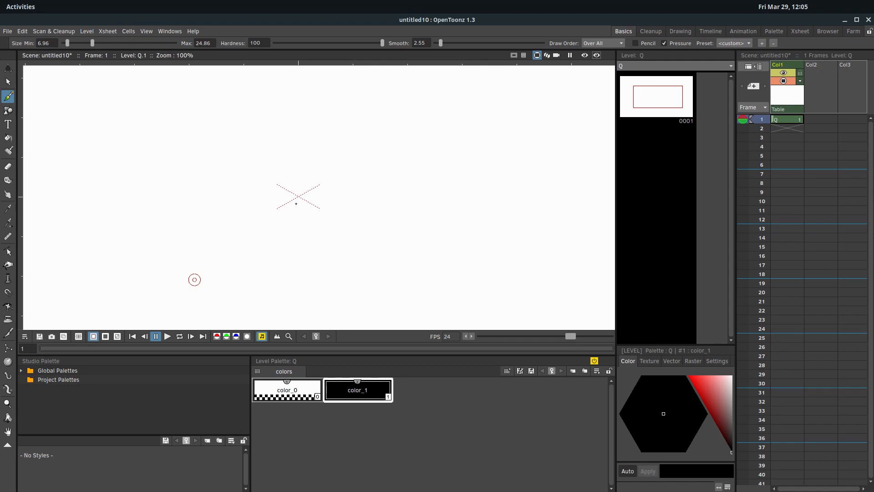
mouse_move(583, 367)
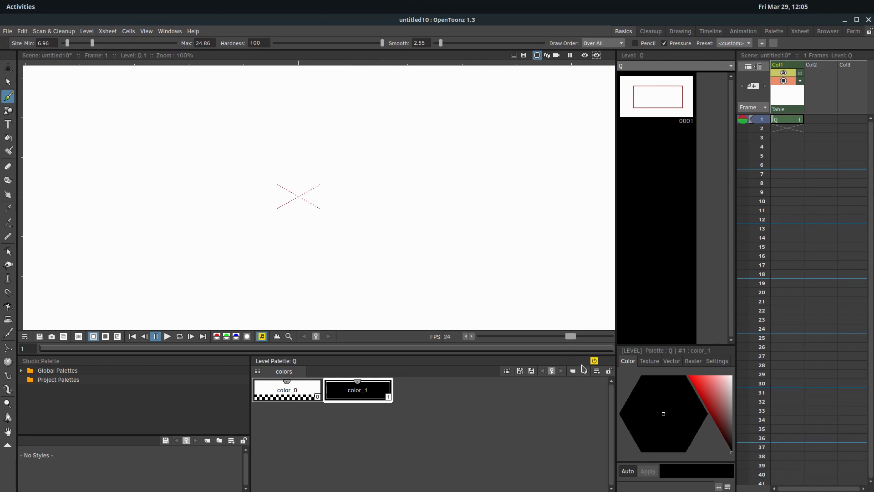
Add palette styles: red color_2, blue color_3 and a raster brush texture for color_4, then pick blue.
left_click(519, 371)
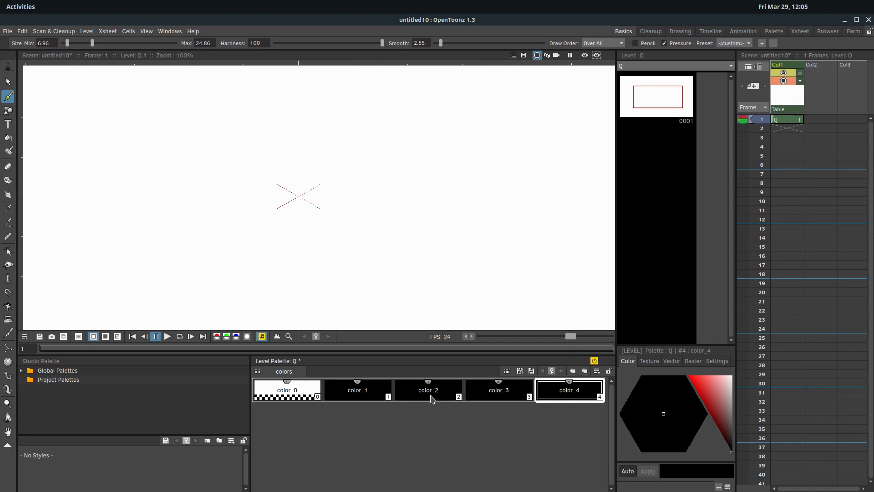
left_click(498, 389)
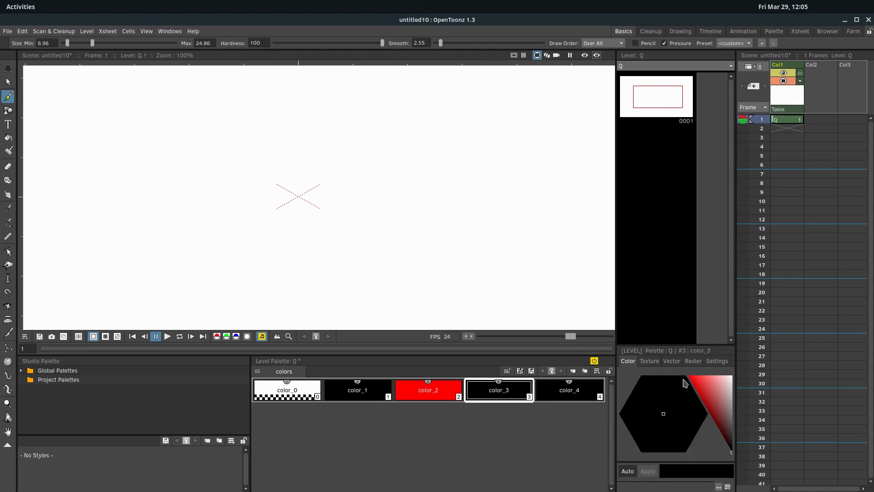
left_click(569, 390)
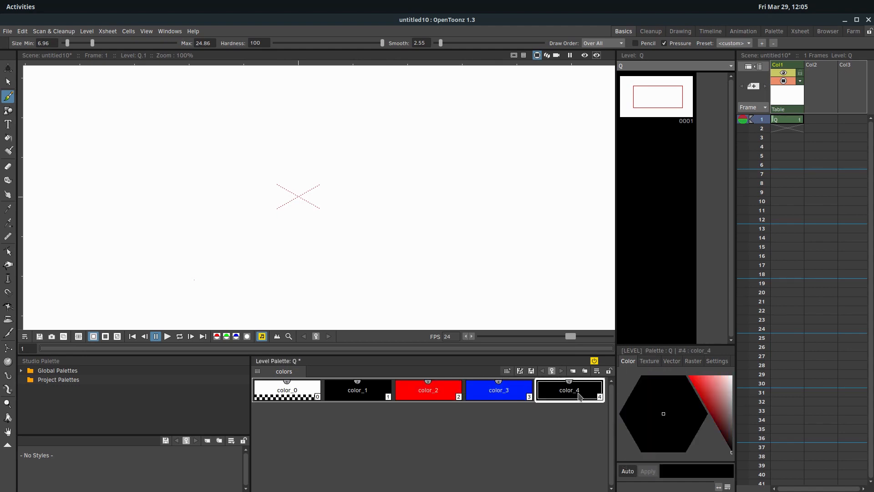
mouse_move(696, 366)
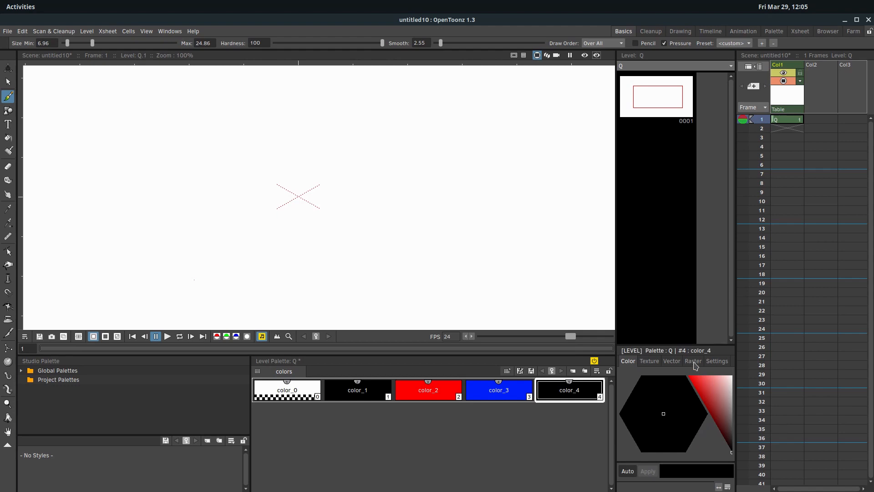
left_click(693, 361)
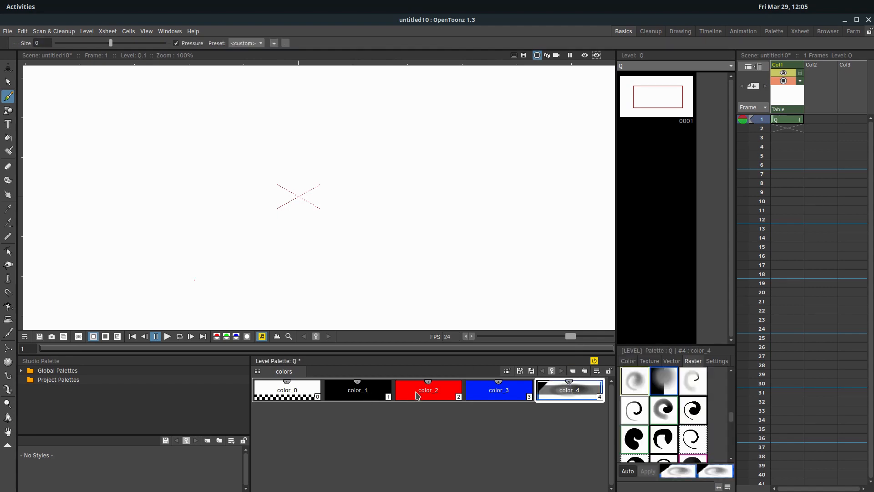
left_click(498, 389)
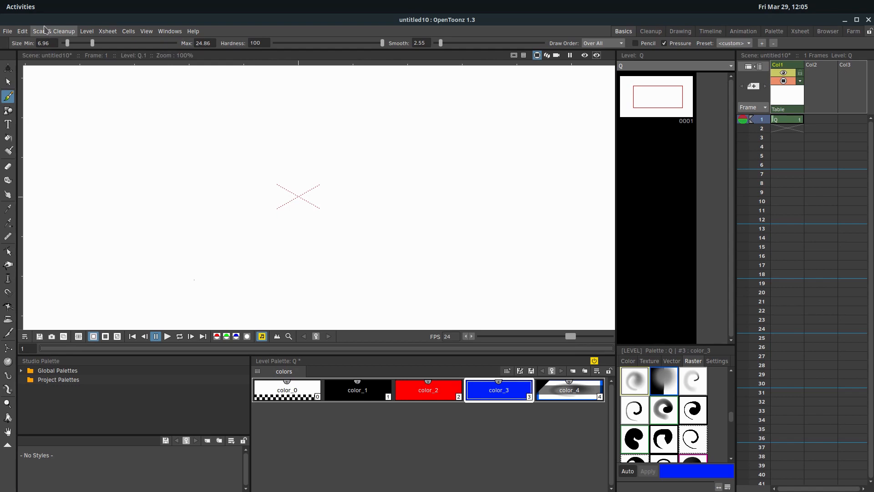
mouse_move(81, 45)
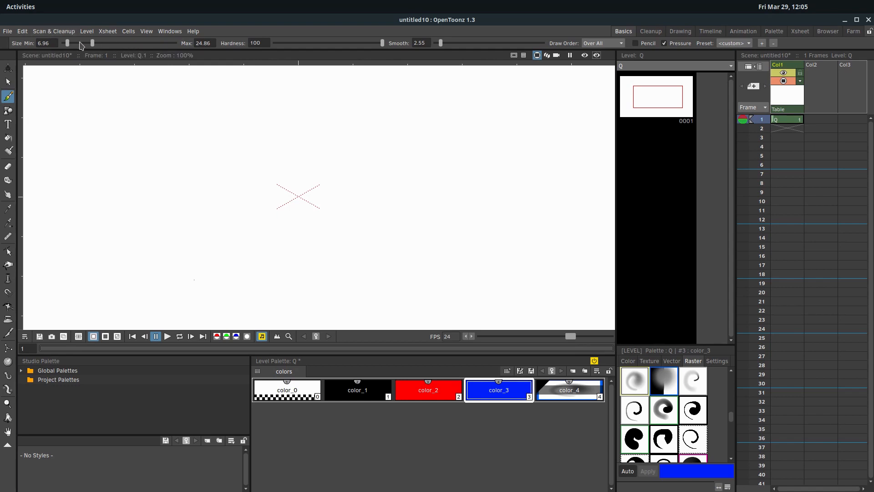
mouse_move(518, 135)
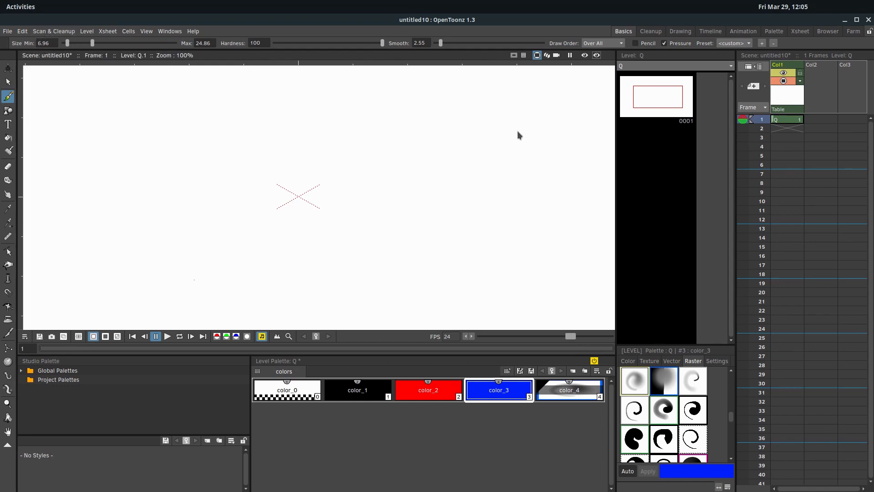
Paint blue strokes on frame 1, then enlarge the brush and add a thick blue stroke.
left_click_drag(176, 111, 176, 131)
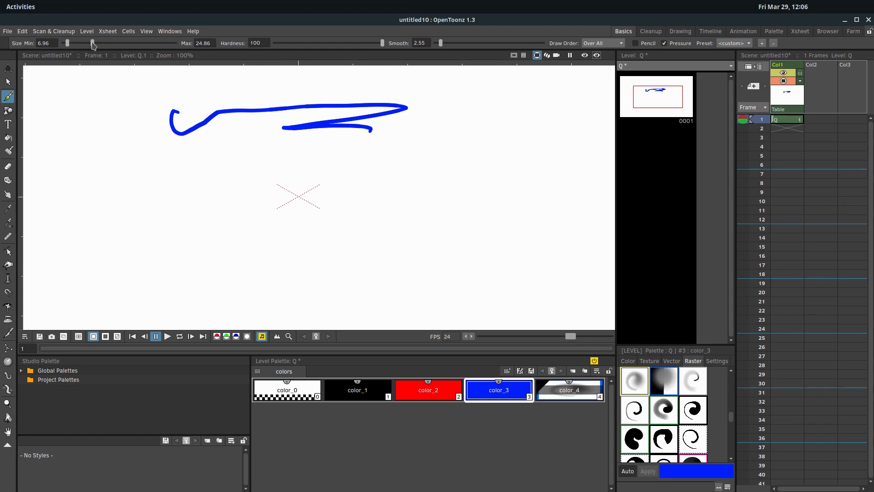
left_click_drag(93, 42, 159, 43)
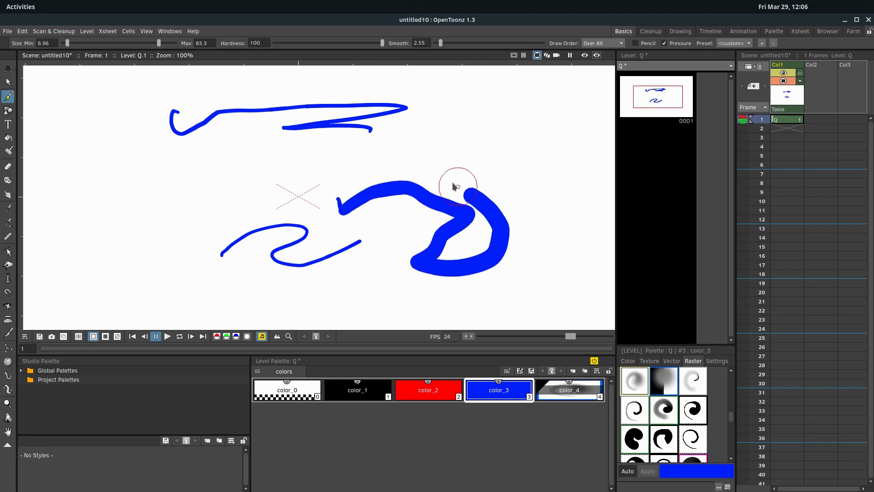
left_click(457, 187)
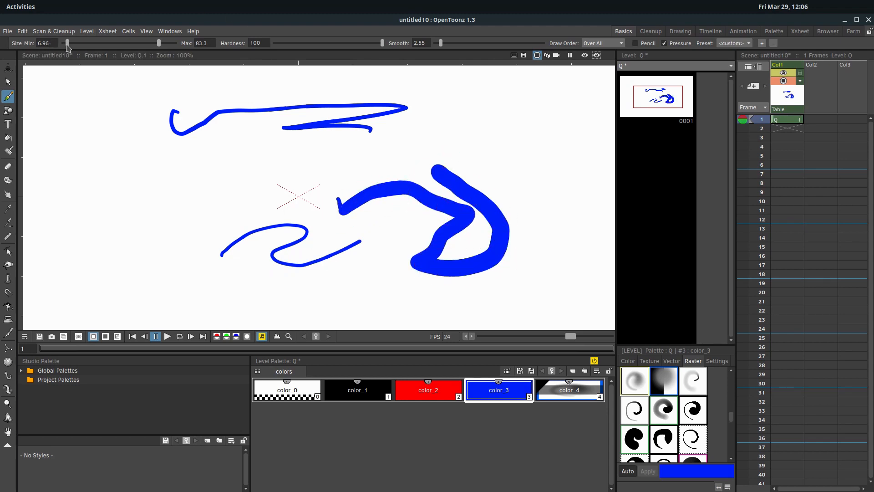
left_click_drag(66, 43, 139, 42)
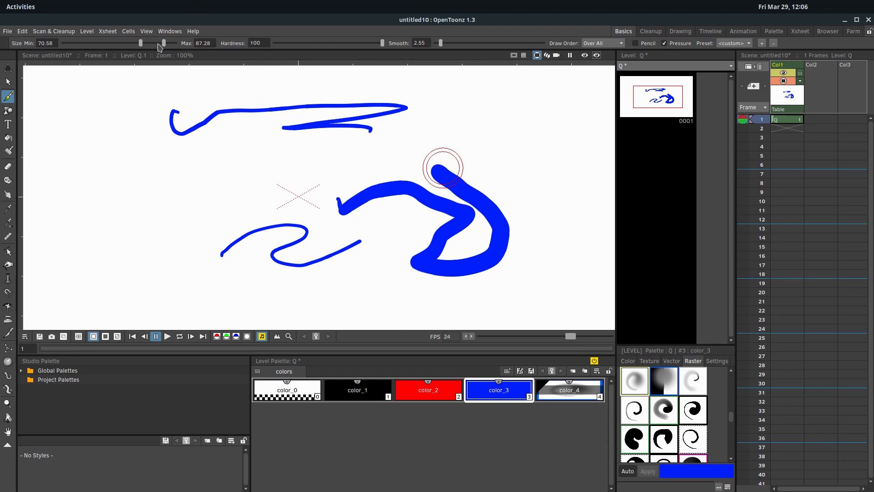
left_click_drag(162, 43, 179, 43)
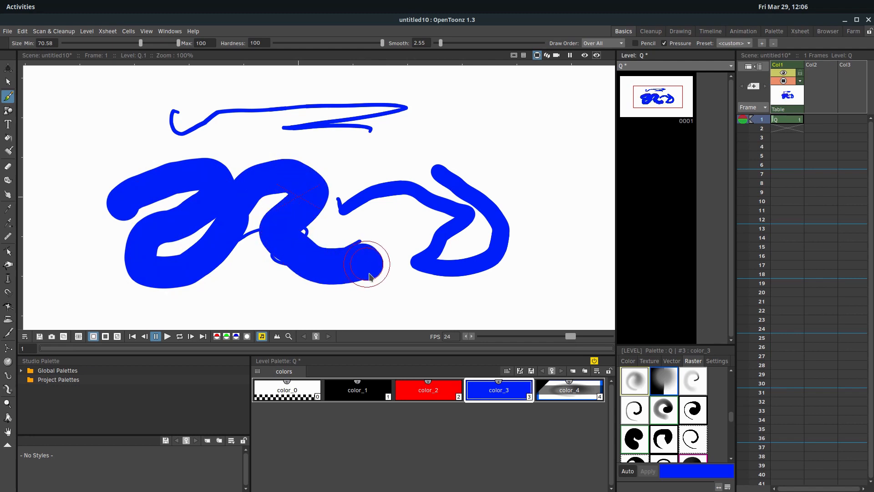
Paint soft-edged, thin zigzag and dotted blue marks on frame 1, then step to a new empty frame.
left_click_drag(144, 44, 61, 44)
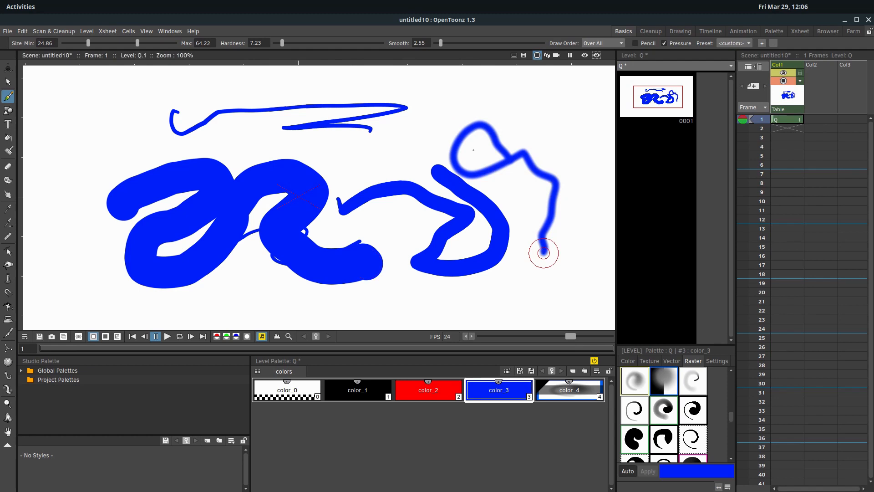
mouse_move(334, 152)
type("100")
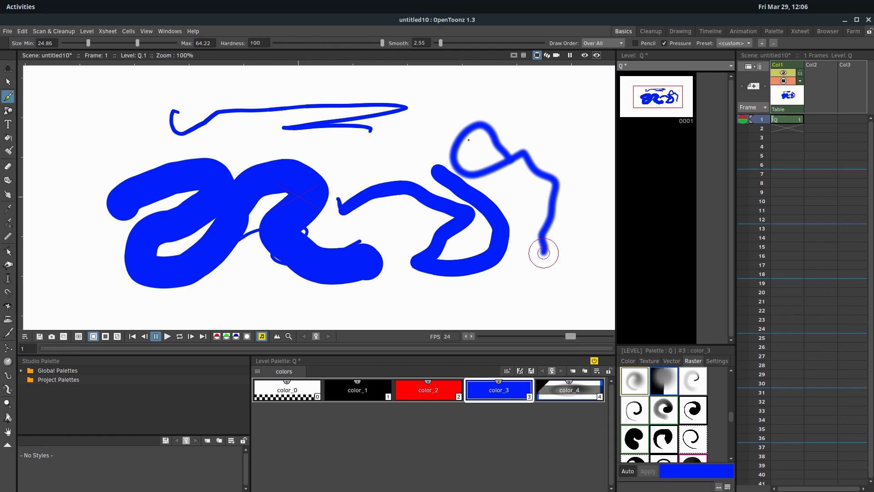
mouse_move(404, 166)
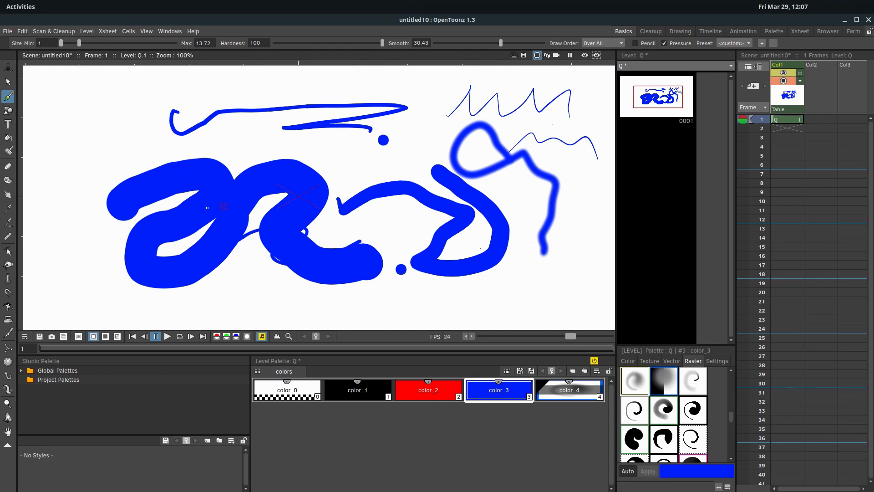
key("ctrl+z")
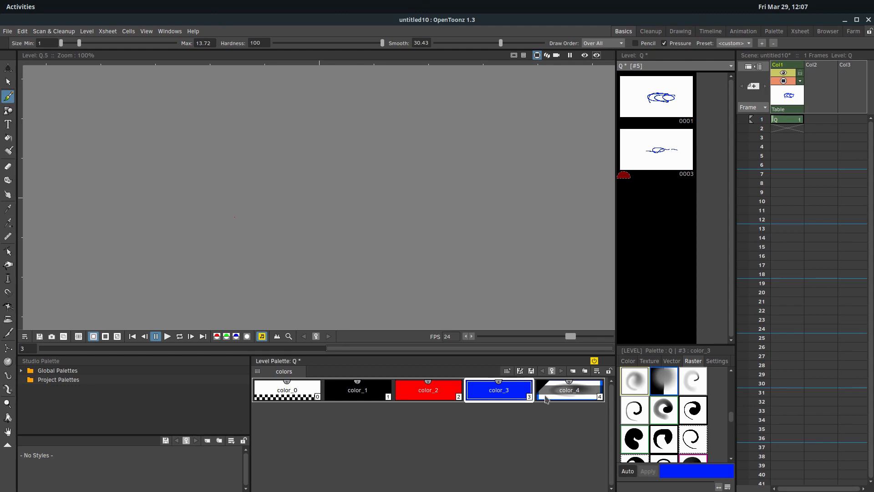
Paint soft gray smudges on frame 5 with color_4, then give it a different raster brush texture.
left_click(568, 389)
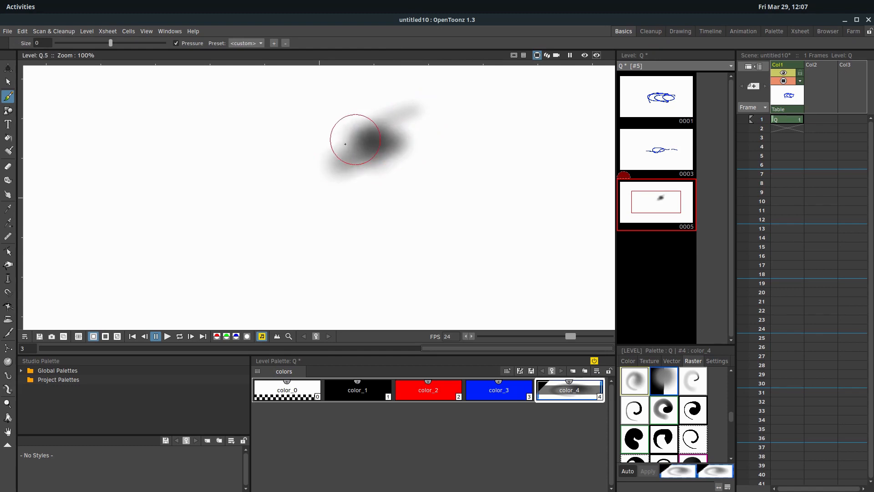
left_click_drag(344, 144, 181, 139)
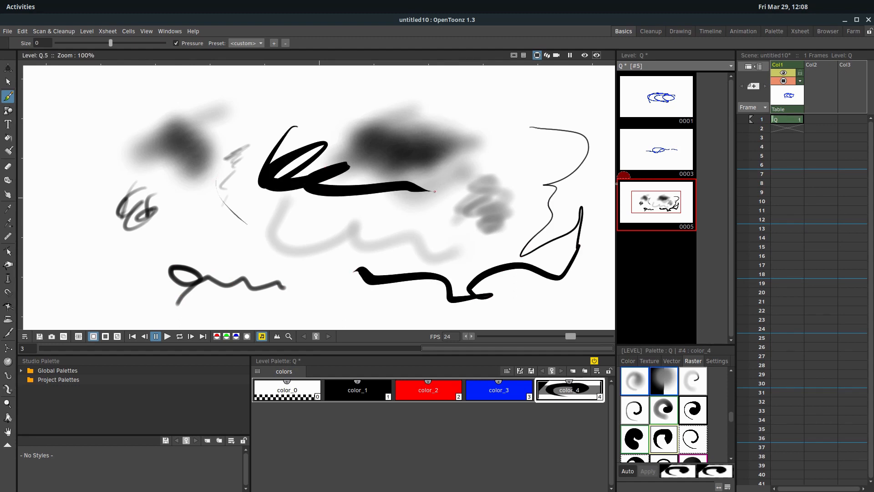
scroll("down", 3)
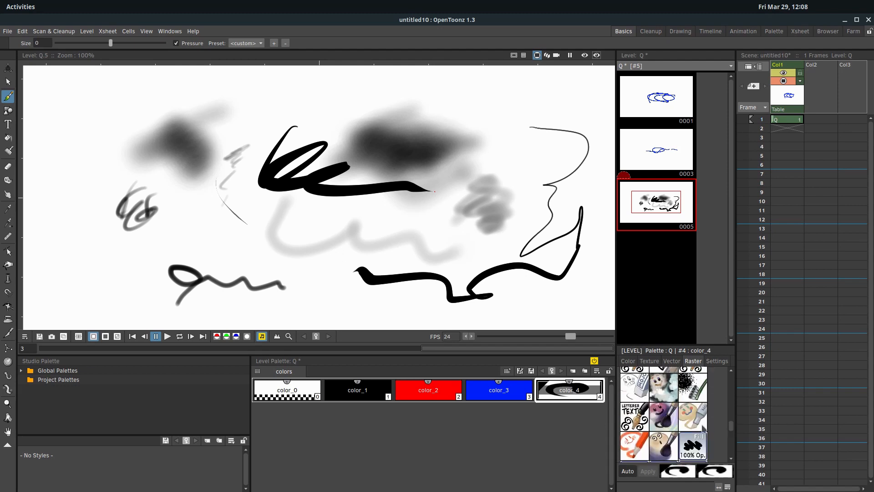
left_click(190, 336)
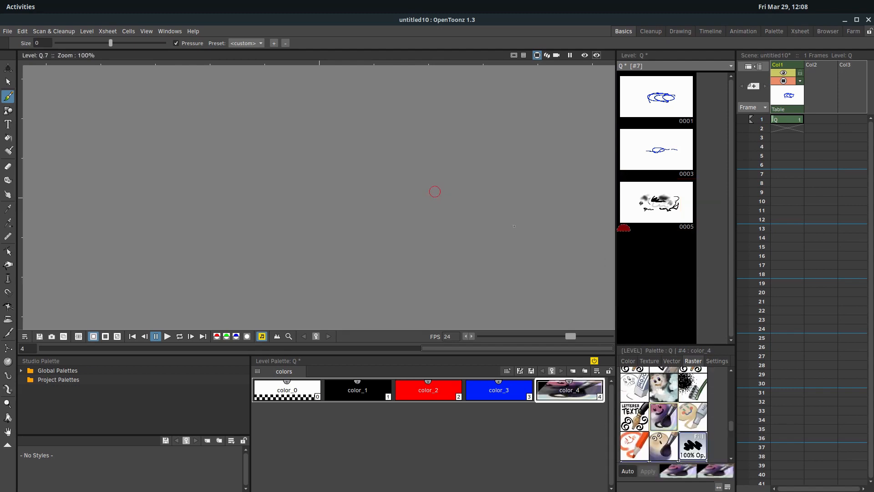
Add smaller black textured strokes to frame 5 and return to frame 1.
left_click(657, 203)
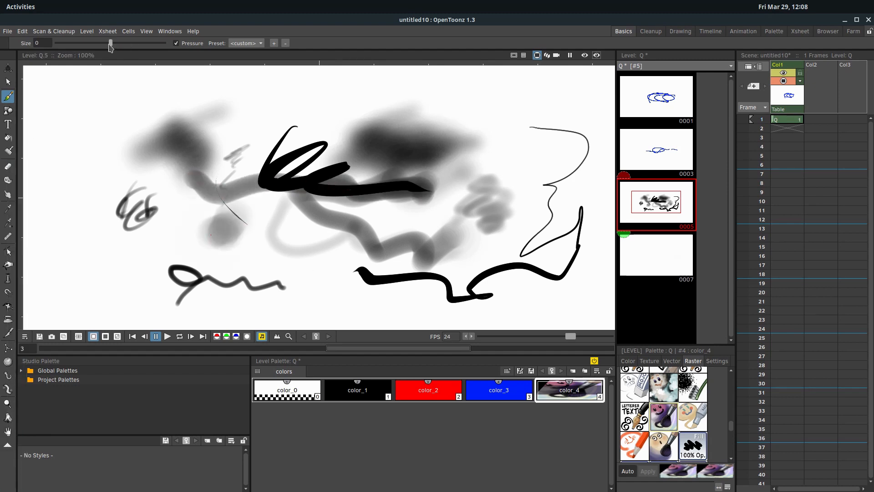
left_click_drag(110, 43, 78, 43)
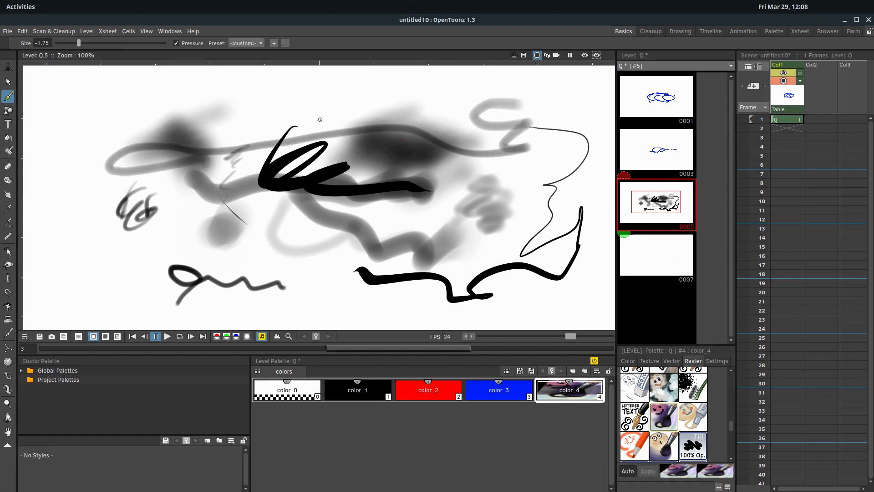
left_click(656, 97)
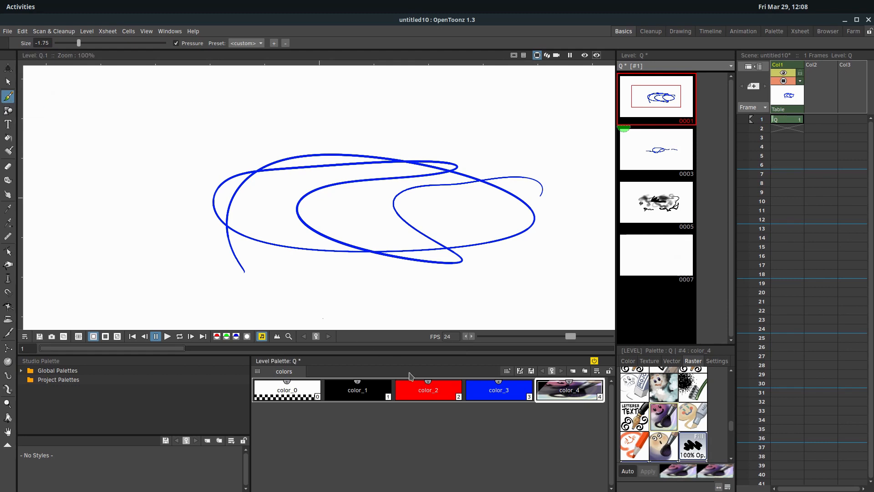
Draw a thin red line, then set Draw Order to Under All for black scribbles beneath the blue loops.
left_click(428, 390)
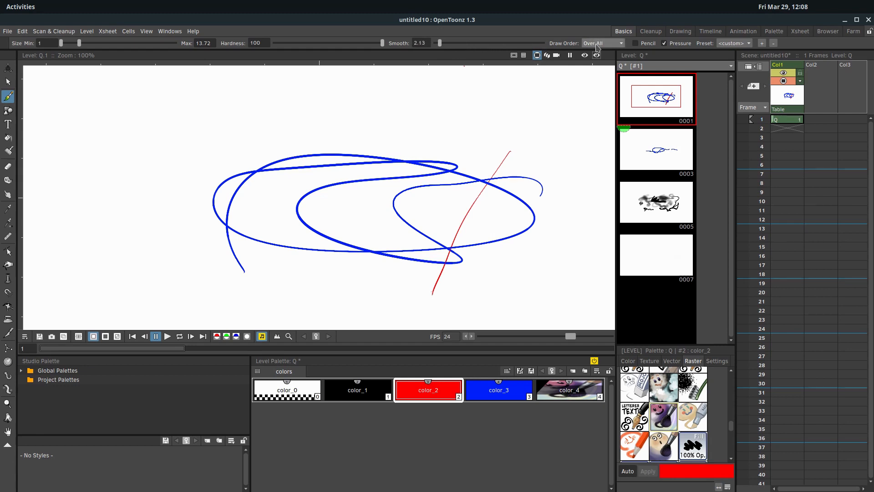
left_click(600, 43)
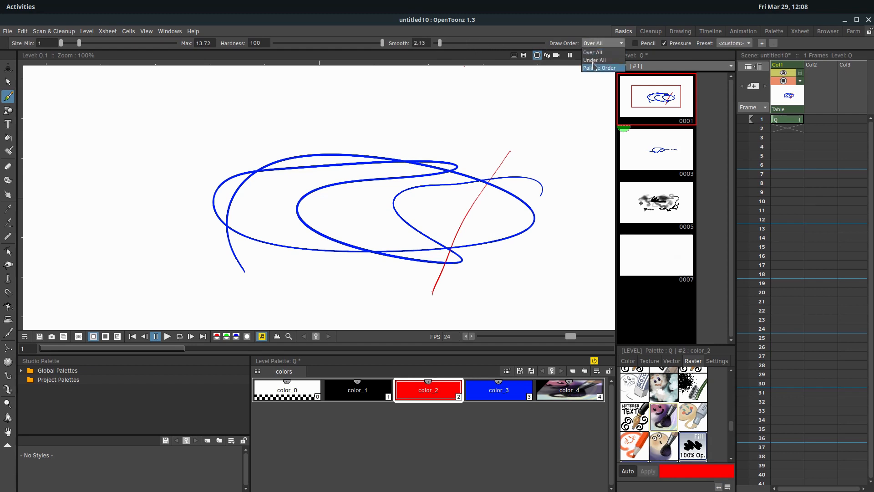
left_click(594, 60)
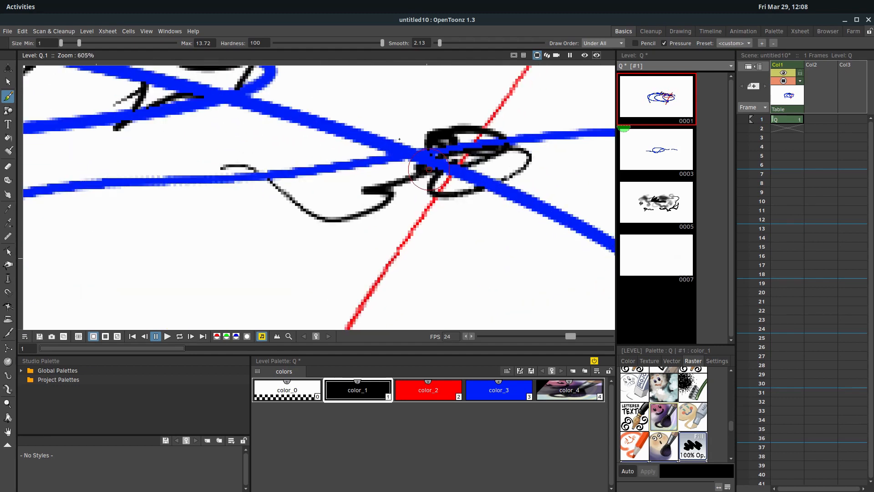
Switch Draw Order to Palette Order and add blue and red squiggles.
left_click(602, 43)
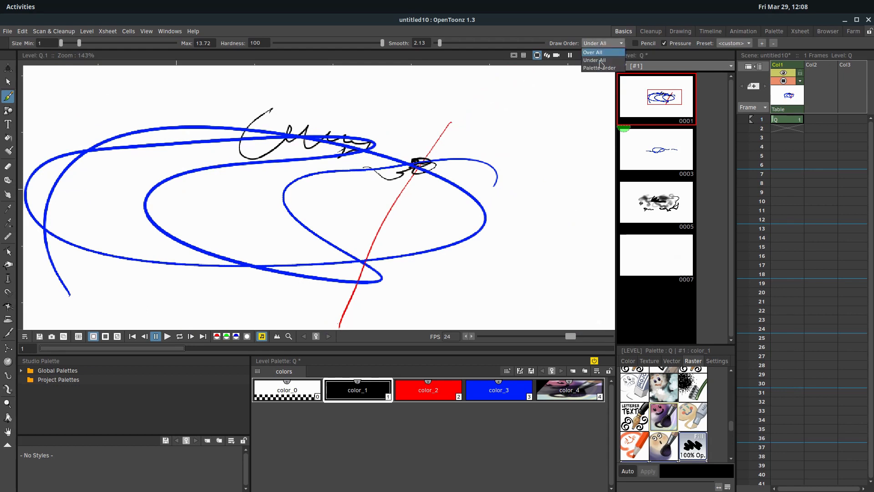
left_click(599, 67)
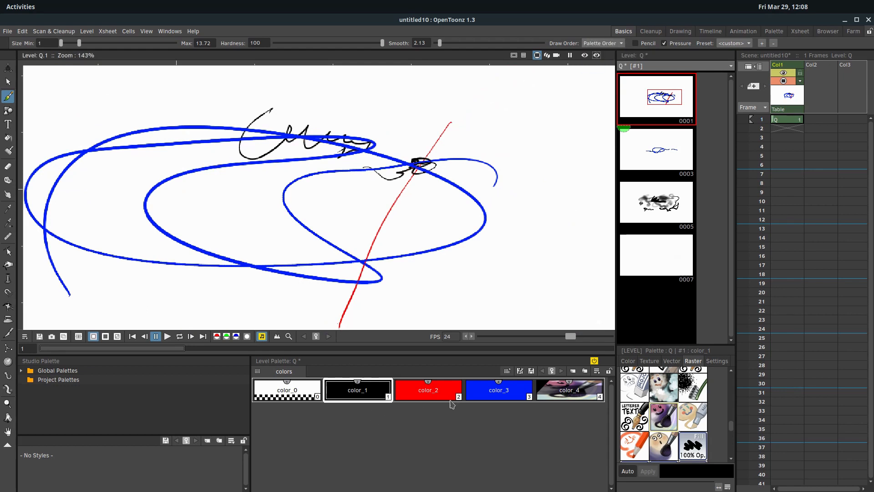
left_click(498, 389)
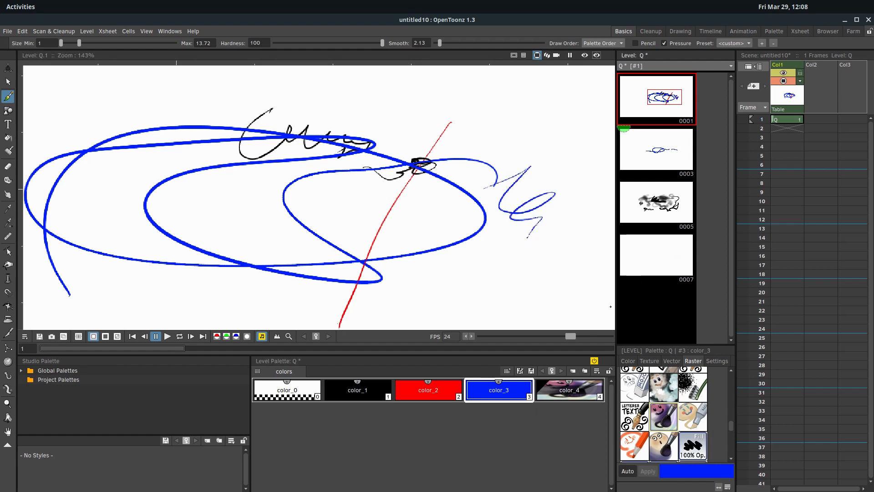
left_click(428, 389)
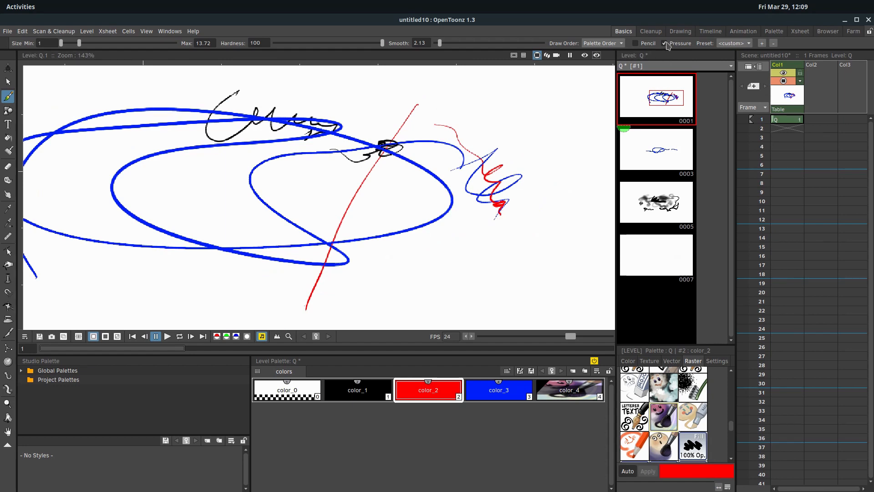
Toggle brush Pressure, paint a thick red S stroke, then select the textured color_4 style.
left_click(665, 43)
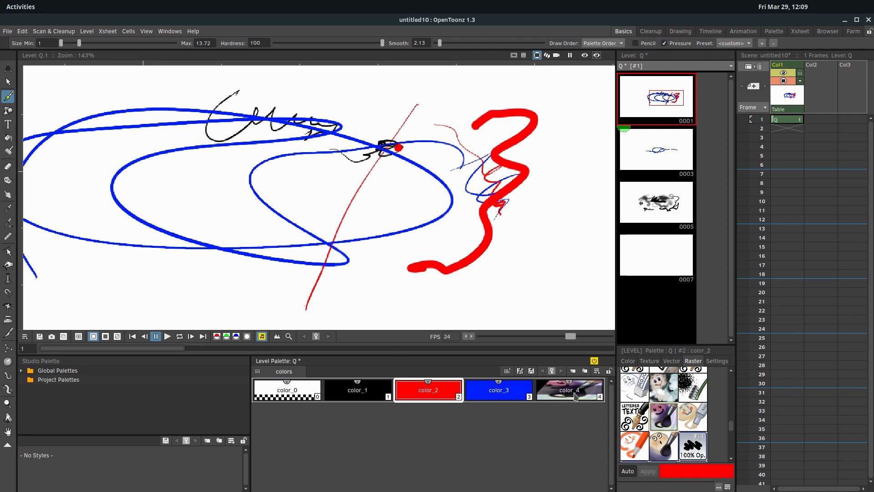
left_click(656, 256)
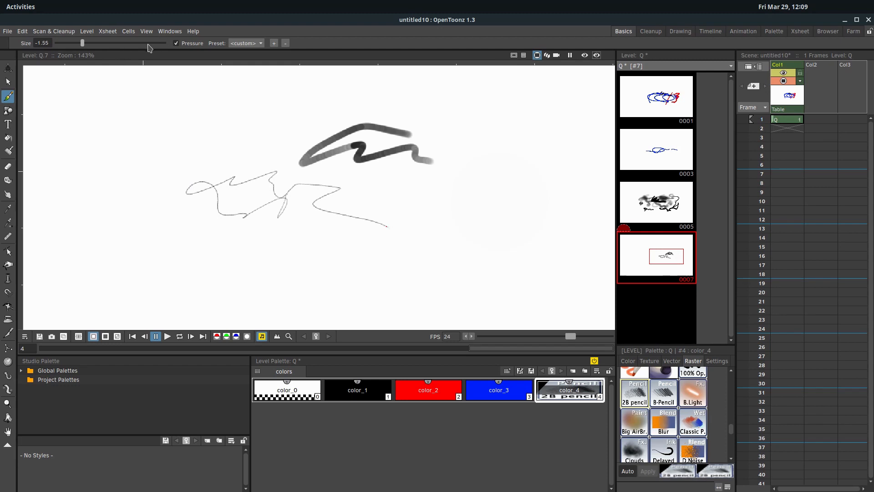
Enlarge the brush and sketch grey 2B pencil-textured strokes and a hatched patch on frame 7.
left_click_drag(83, 43, 129, 42)
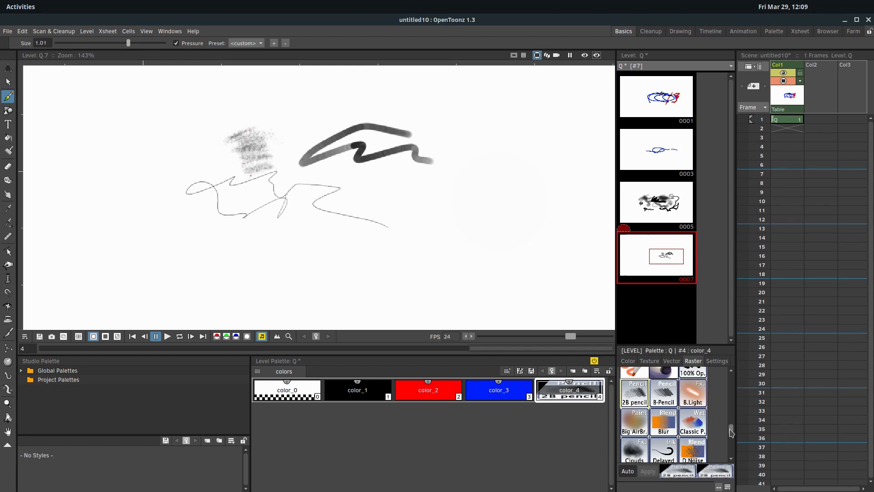
scroll("down", 3)
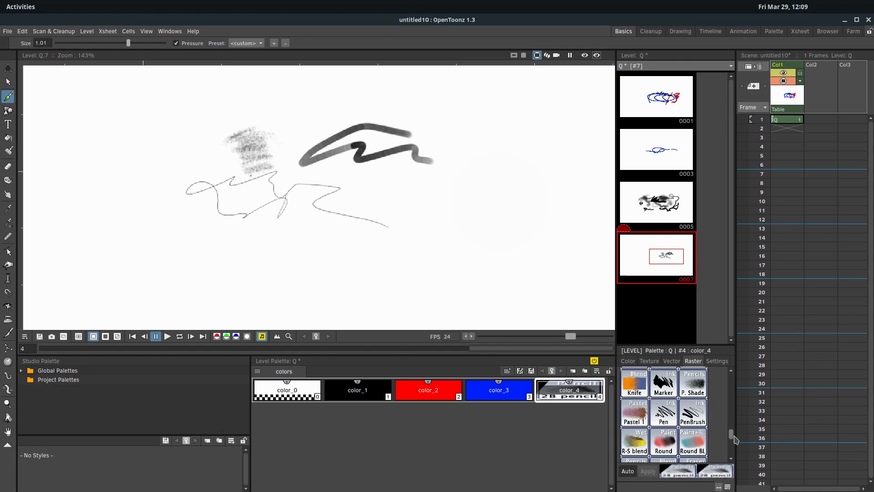
scroll("down", 3)
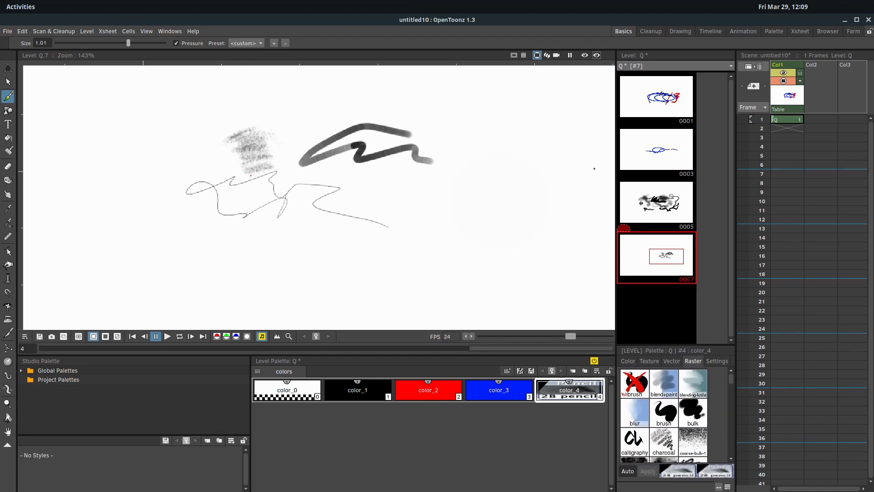
Fill the circle on frame 1 with red, make color_4 a light blue cloud texture for its lower section, then select red.
left_click(656, 203)
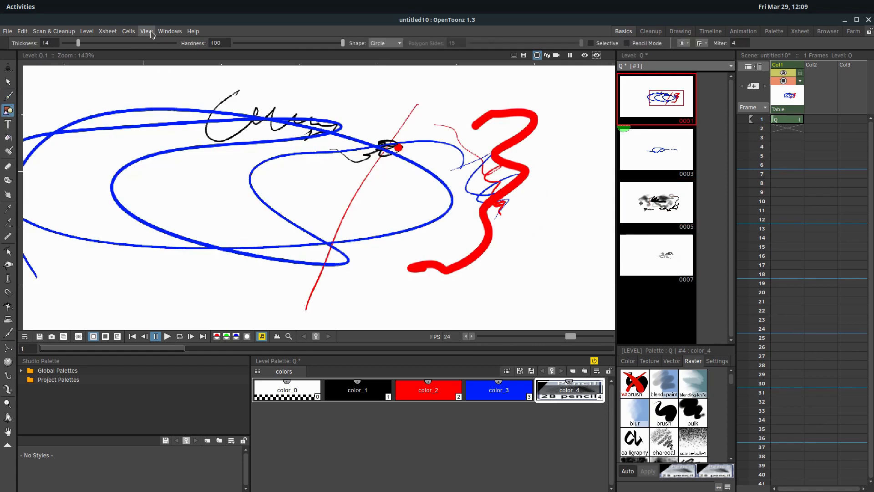
mouse_move(365, 41)
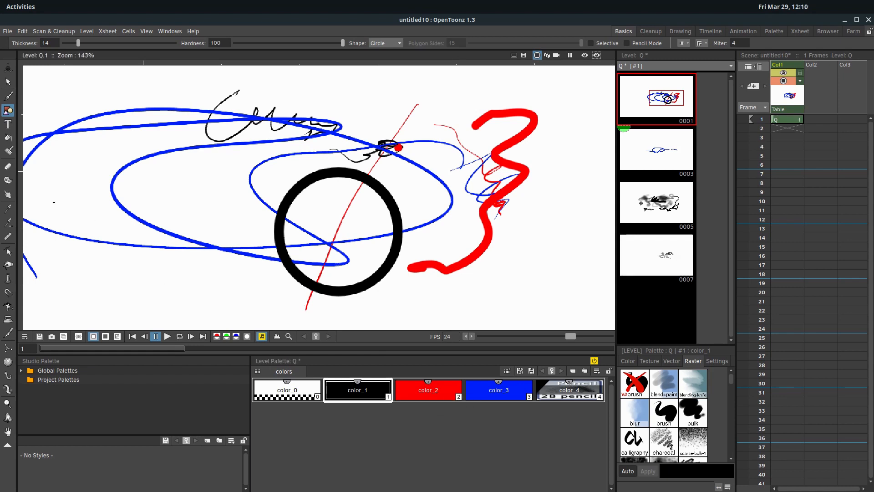
left_click(8, 138)
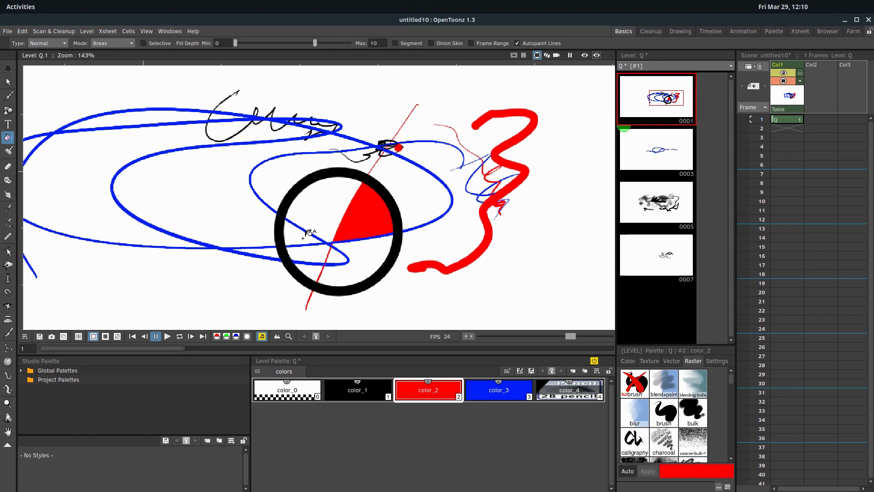
left_click(498, 390)
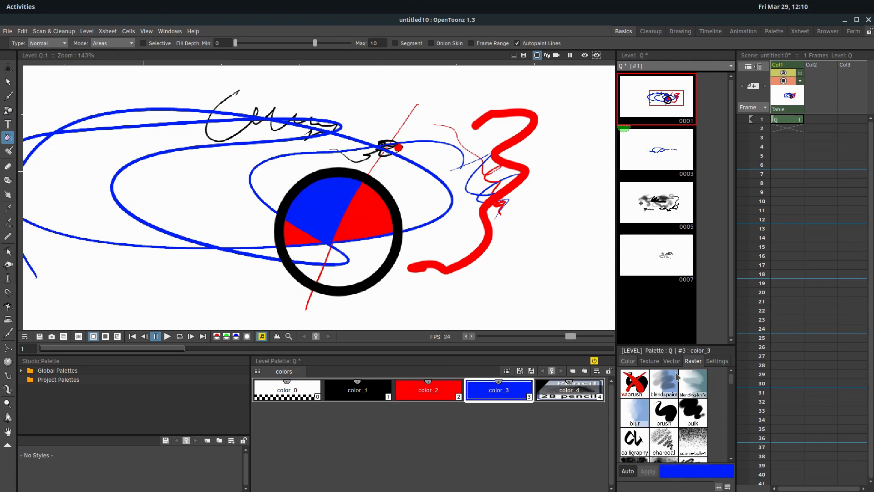
left_click(649, 361)
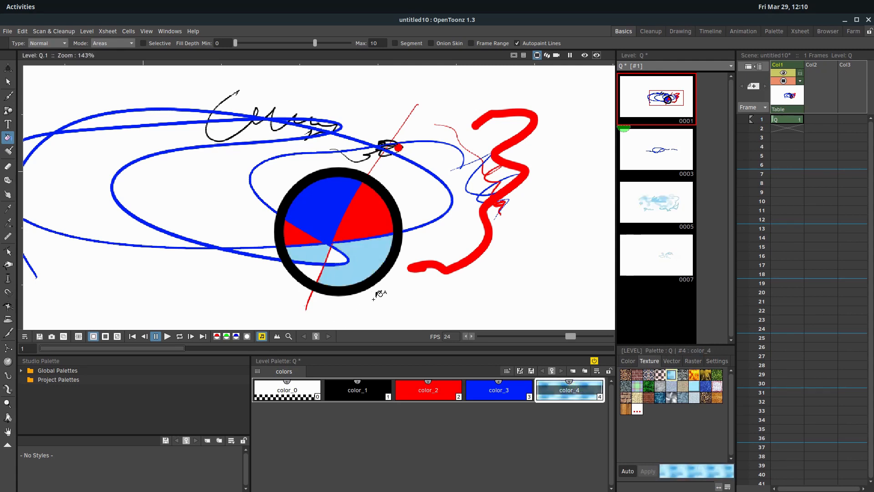
left_click(427, 389)
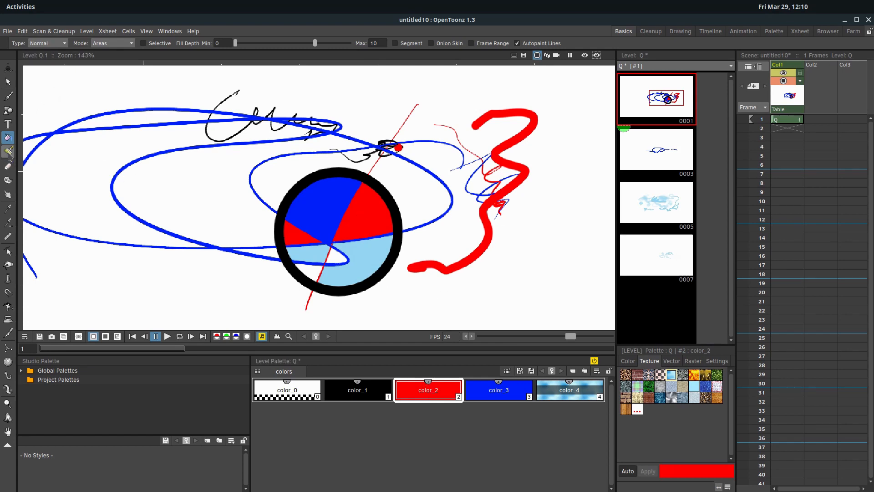
With the Paint Brush in Areas mode, add a new magenta color_5 style.
left_click(8, 152)
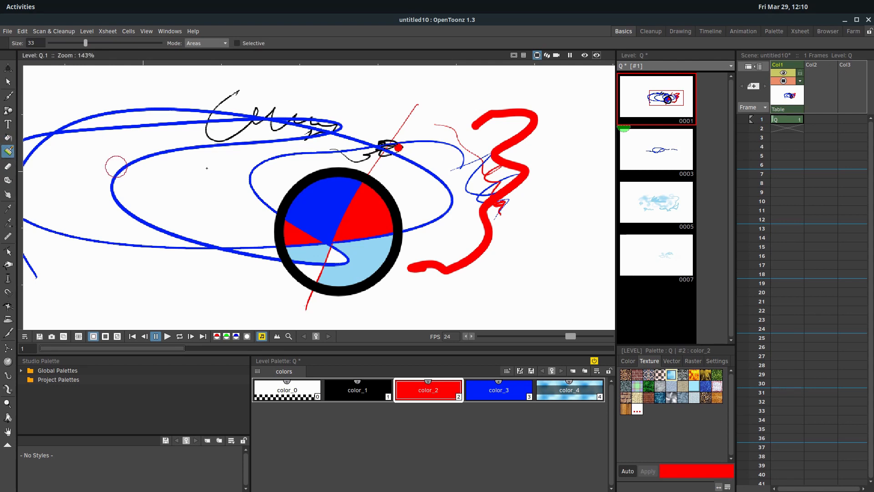
mouse_move(181, 94)
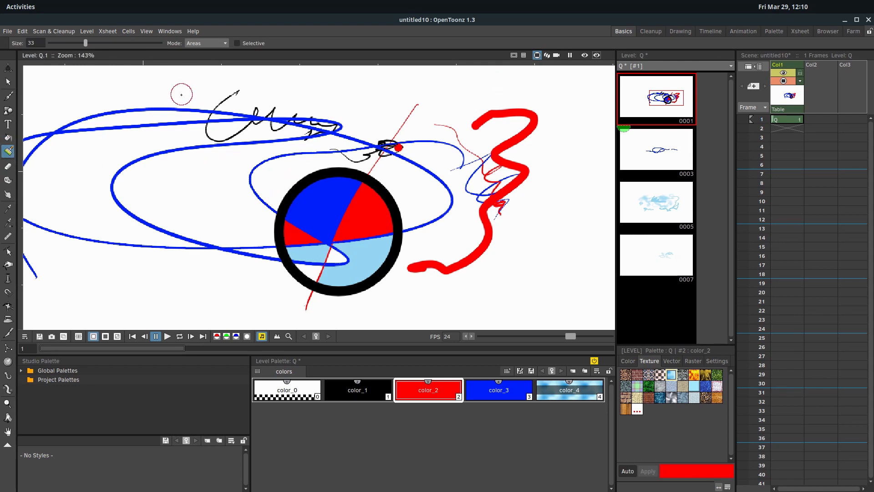
left_click(205, 42)
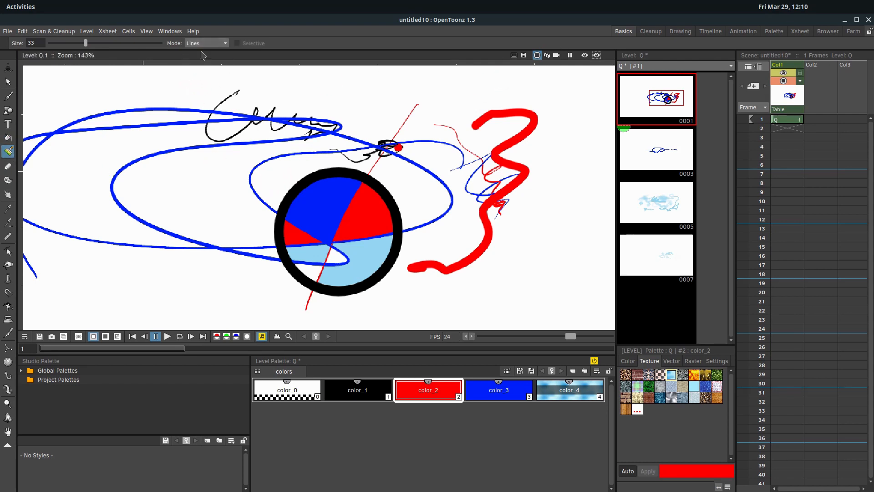
left_click(205, 43)
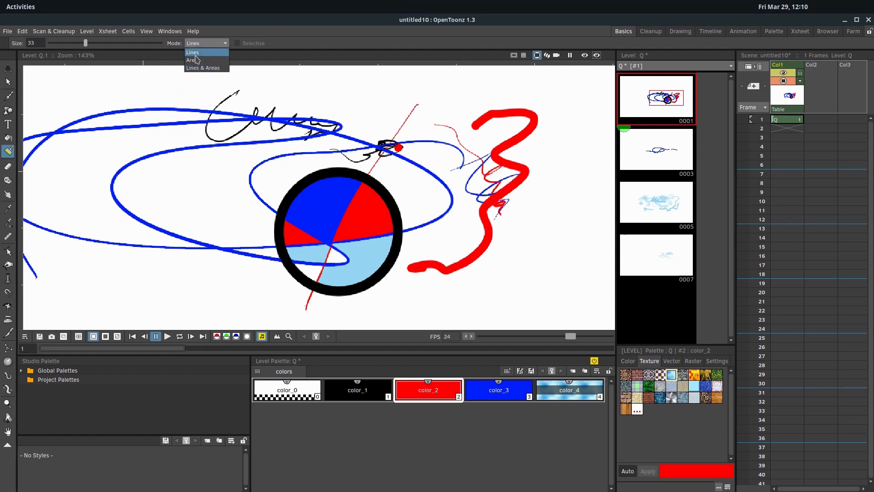
left_click(192, 60)
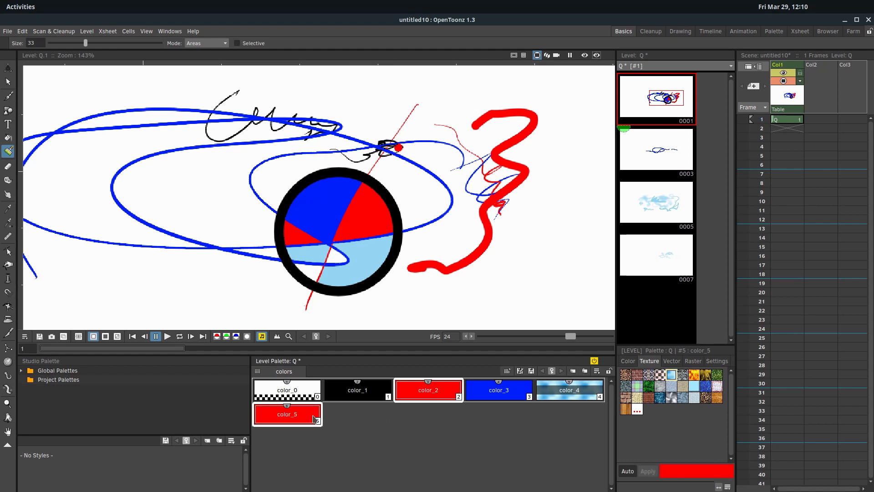
left_click(627, 361)
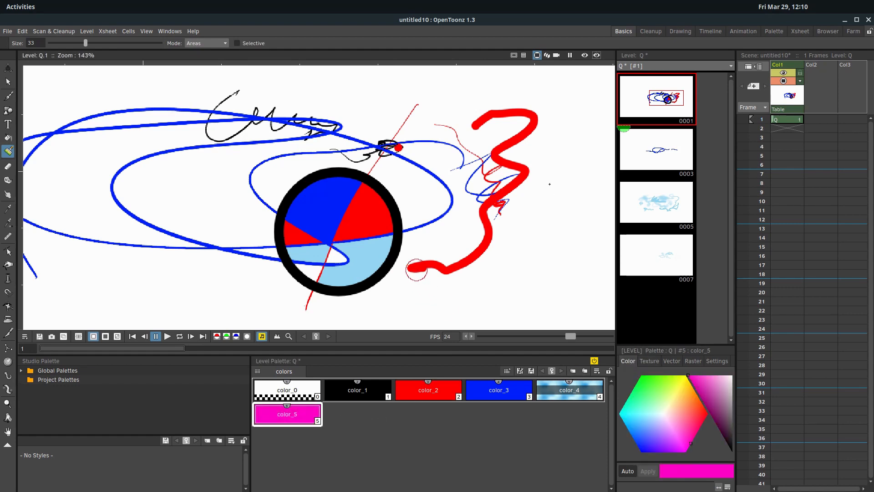
Paint the circle's areas magenta, then switch to Lines mode for the blue ellipse.
left_click(322, 202)
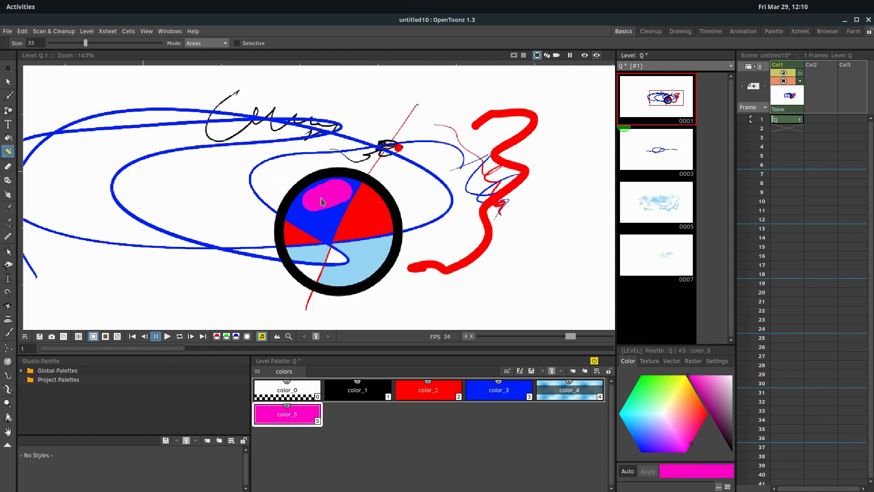
left_click(320, 187)
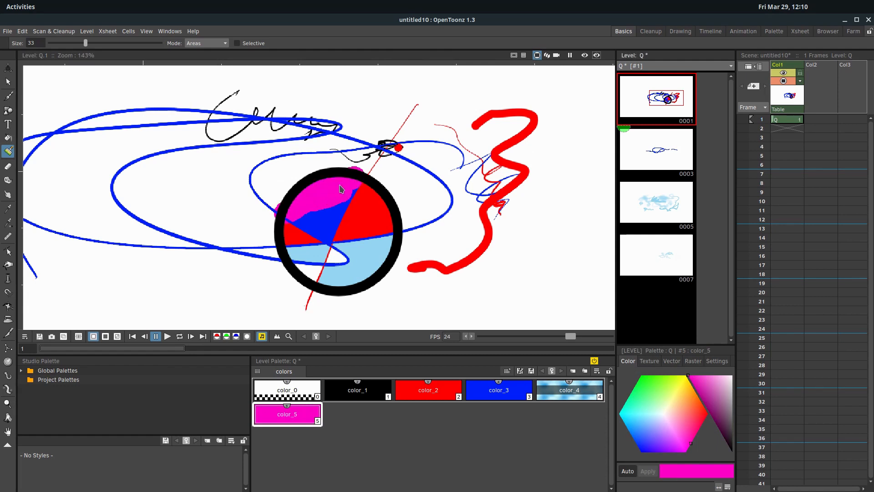
left_click(337, 207)
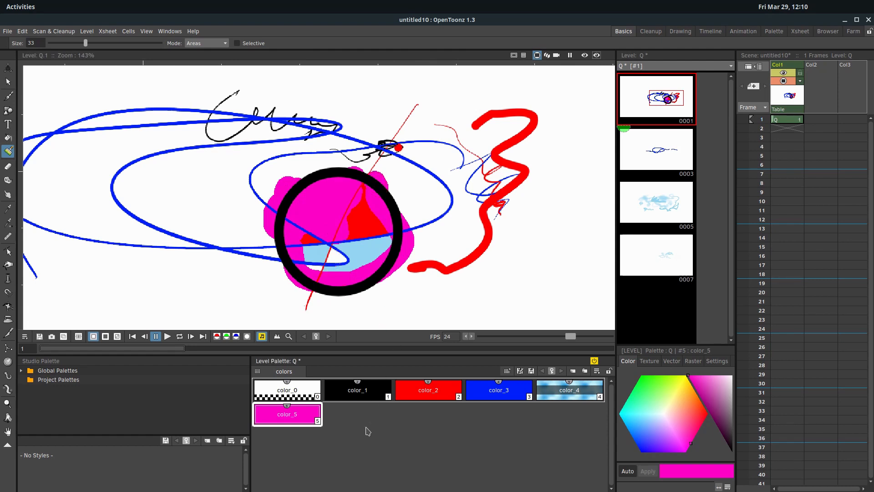
left_click(207, 43)
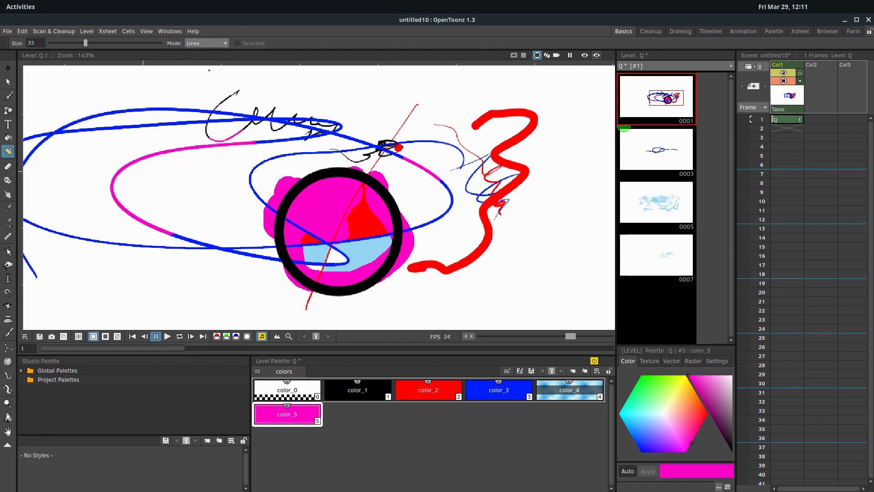
Paint magenta blobs on frame 3, then restrict the Paint Brush to Lines for frame 5.
left_click(655, 150)
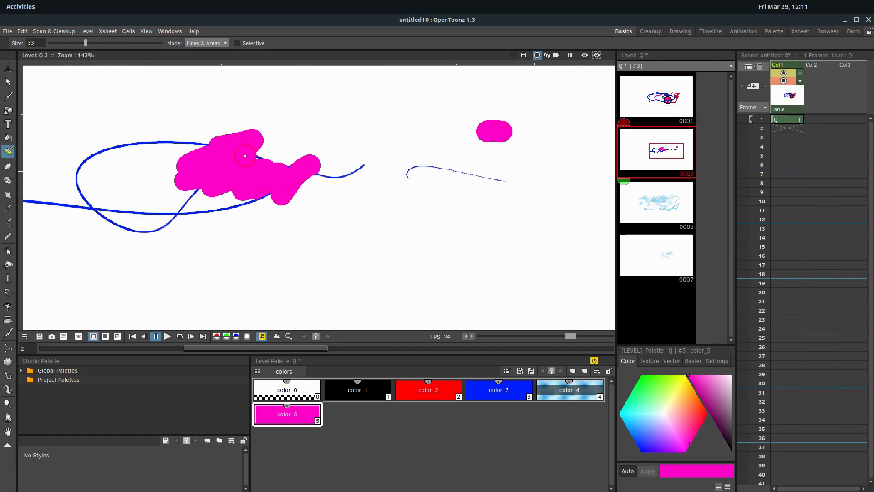
left_click(205, 43)
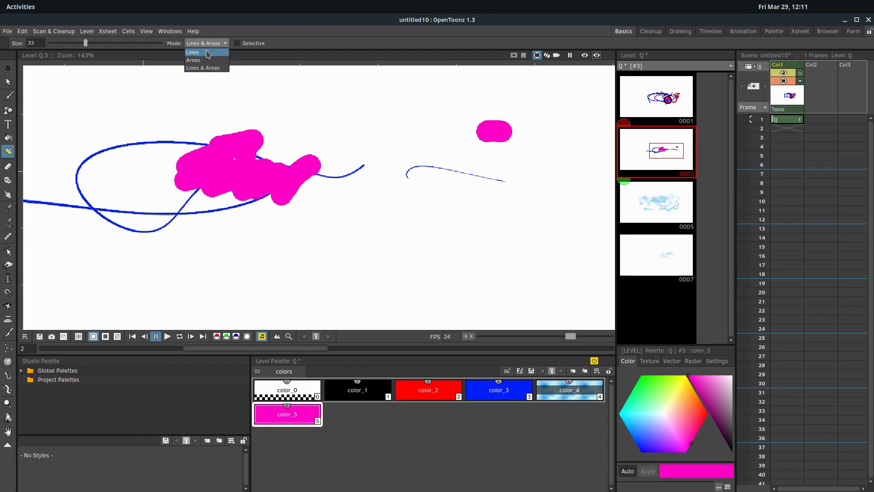
left_click(192, 52)
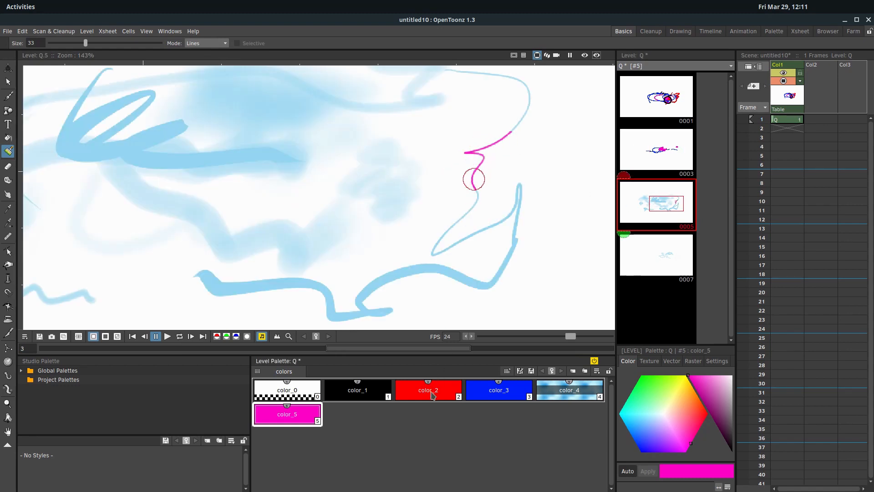
Paint red (color_2) then blue (color_3) along frame 5's light blue lines and textured patches.
left_click(427, 389)
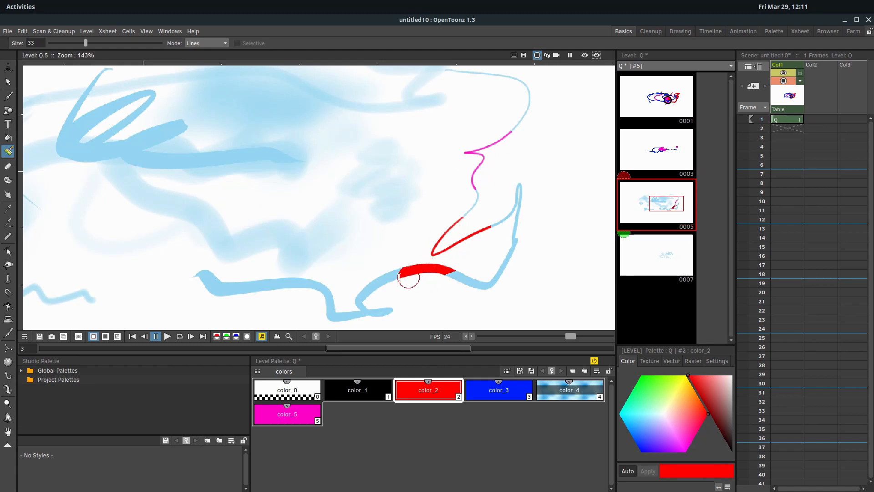
mouse_move(459, 209)
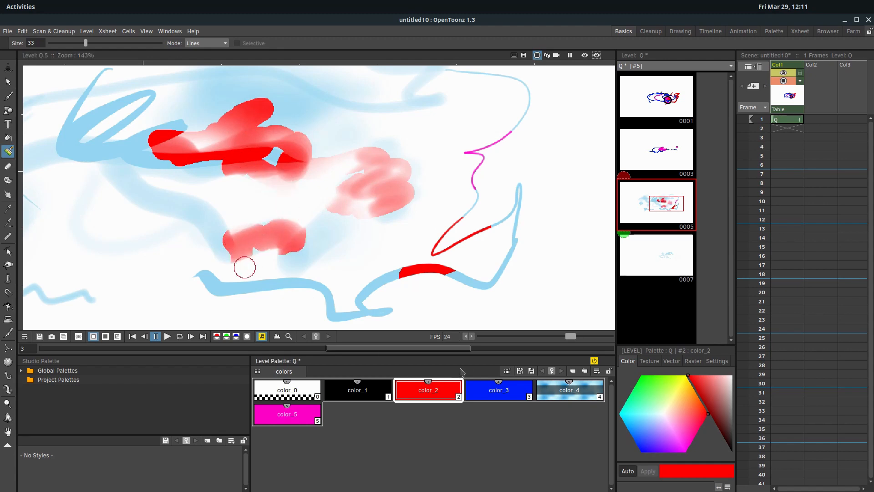
left_click(498, 389)
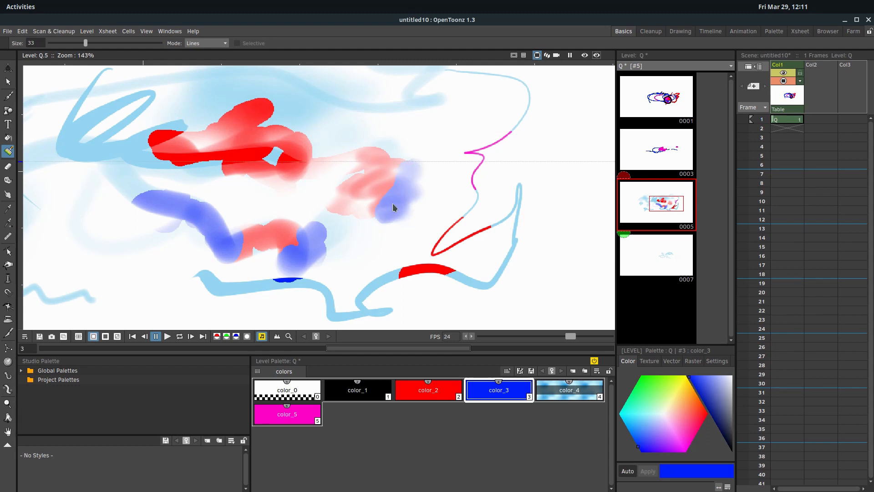
mouse_move(403, 211)
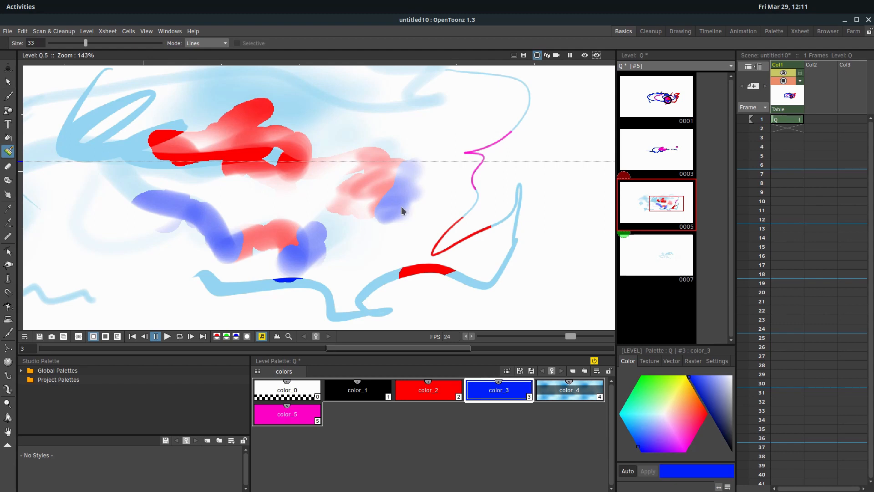
mouse_move(435, 200)
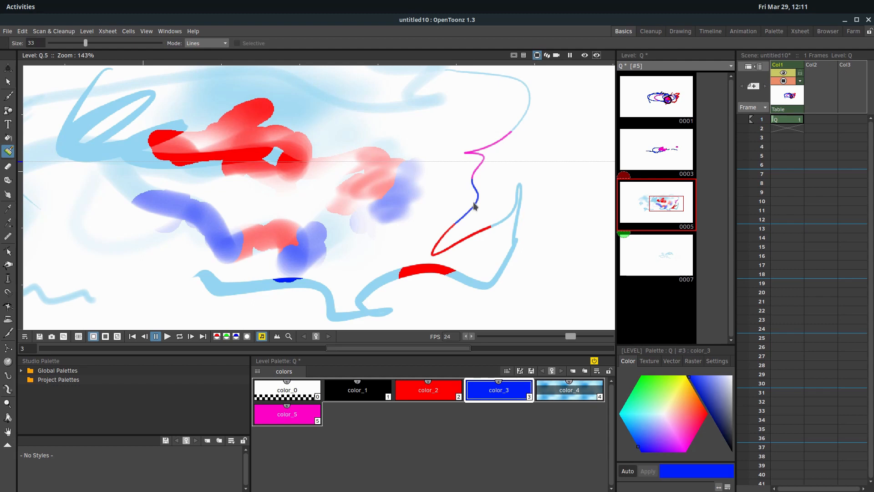
mouse_move(394, 193)
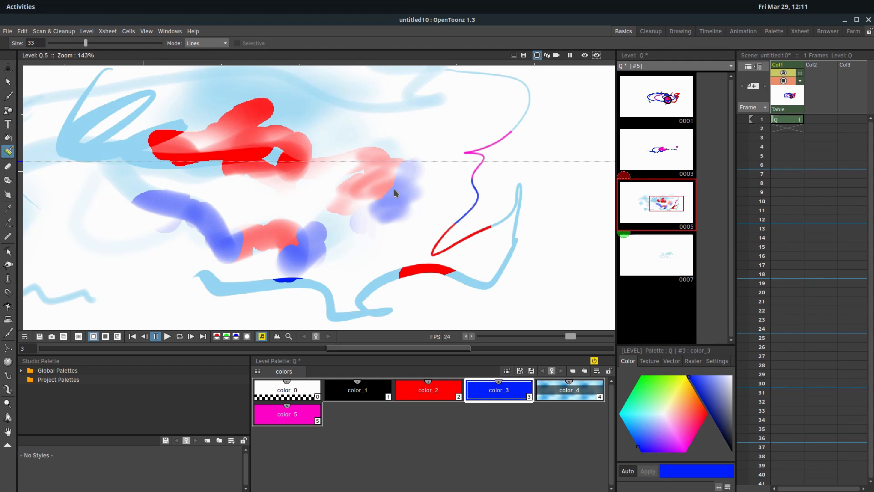
mouse_move(464, 167)
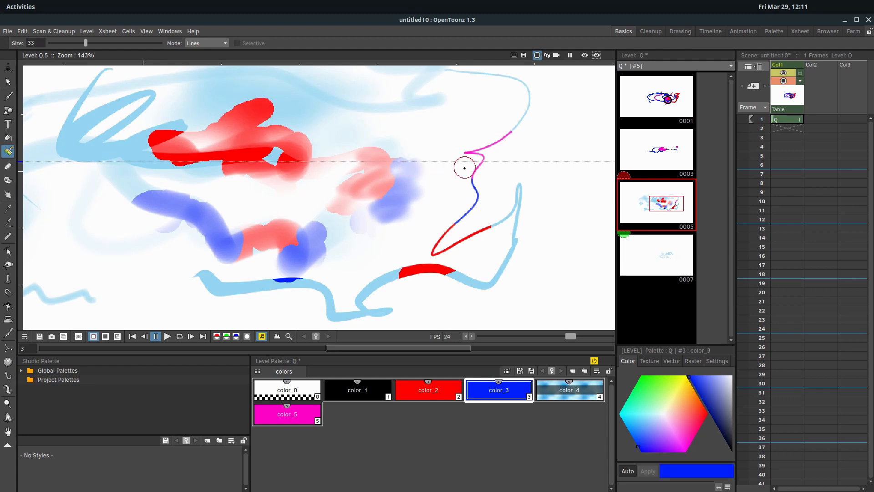
Recolour part of frame 1's red squiggle blue, then ready frame 7 with the Brush and cloud texture color_4.
left_click(656, 150)
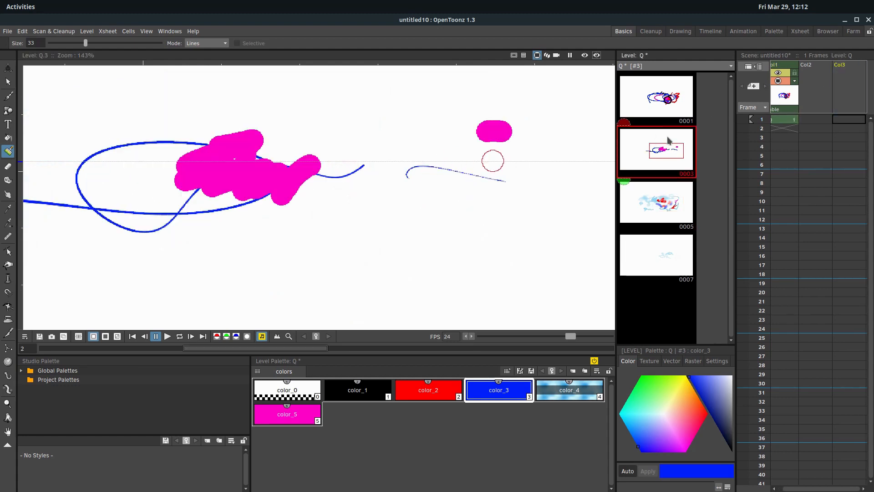
left_click(657, 97)
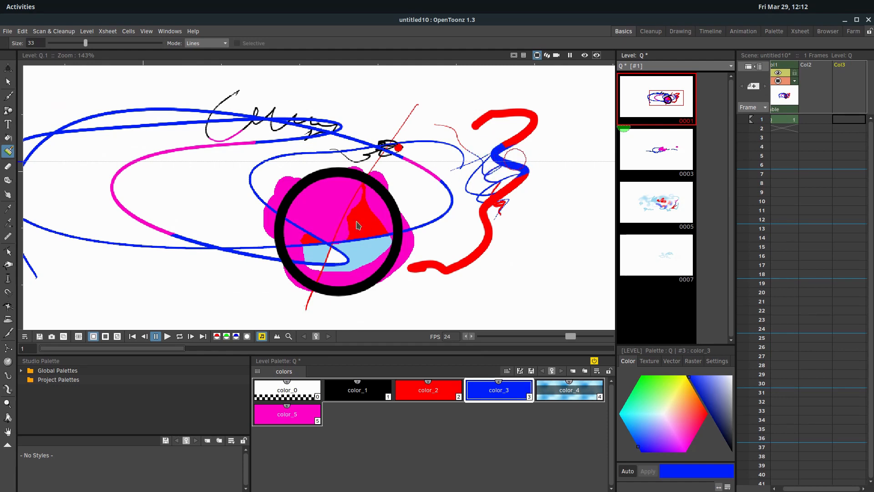
left_click(657, 255)
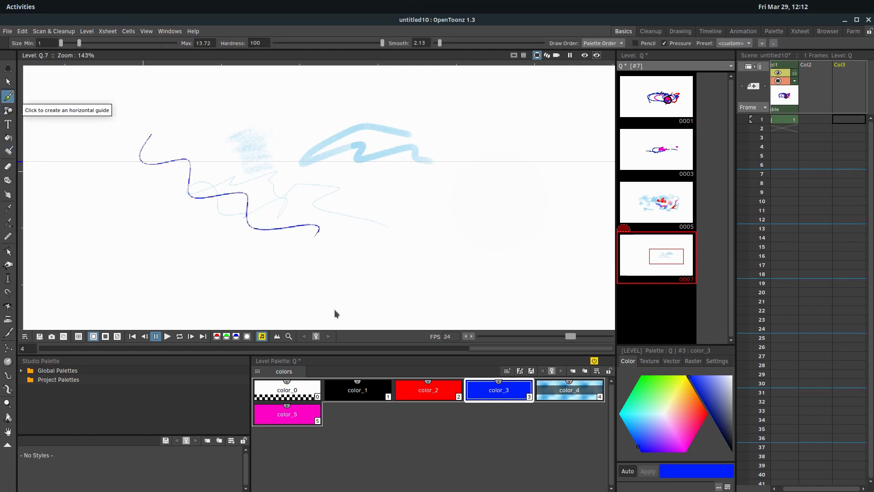
left_click(568, 390)
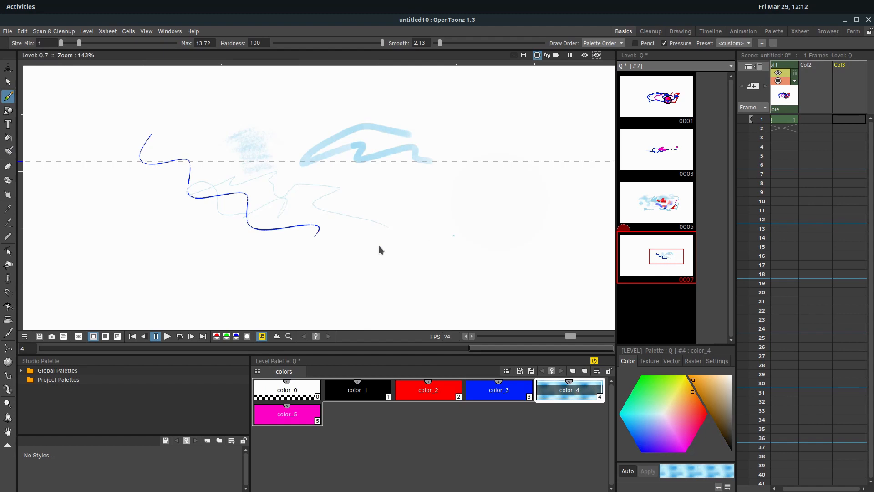